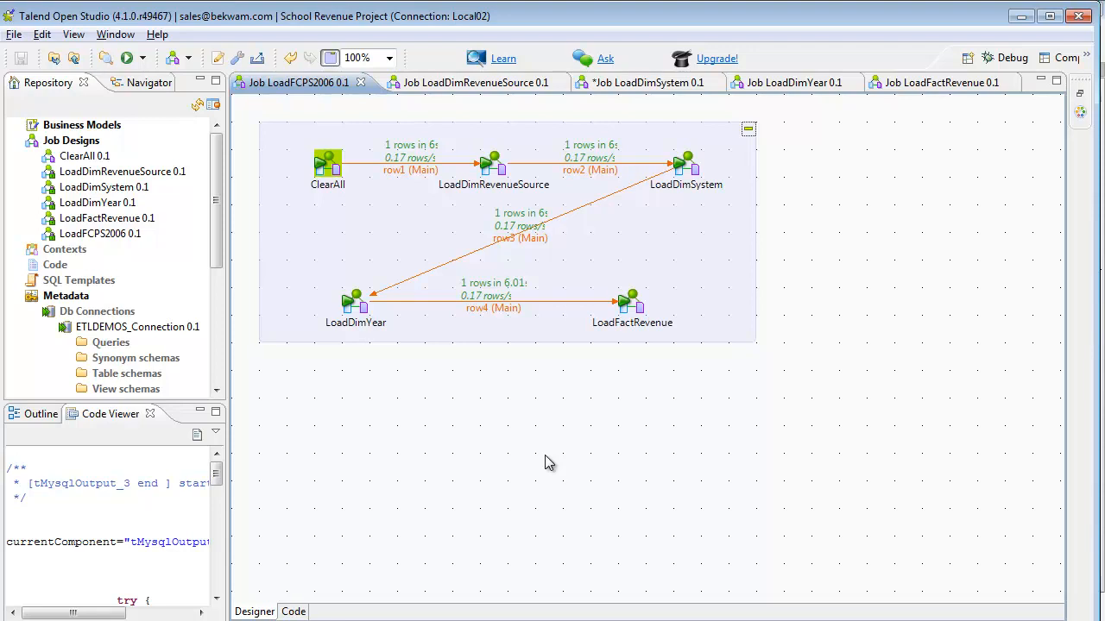
mouse_move(552, 444)
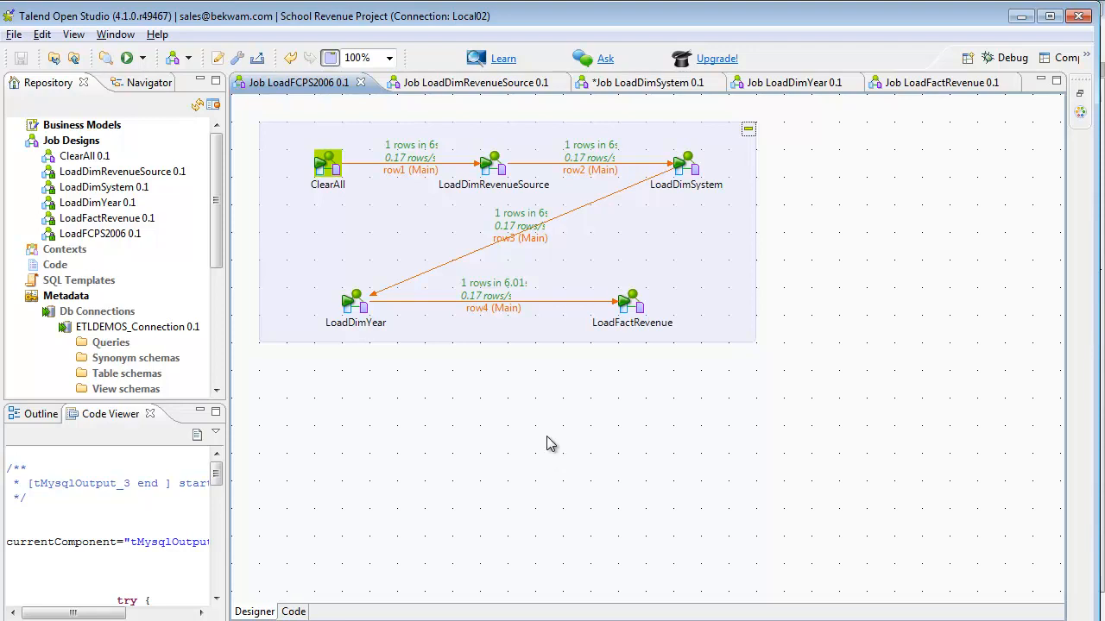
mouse_move(506, 405)
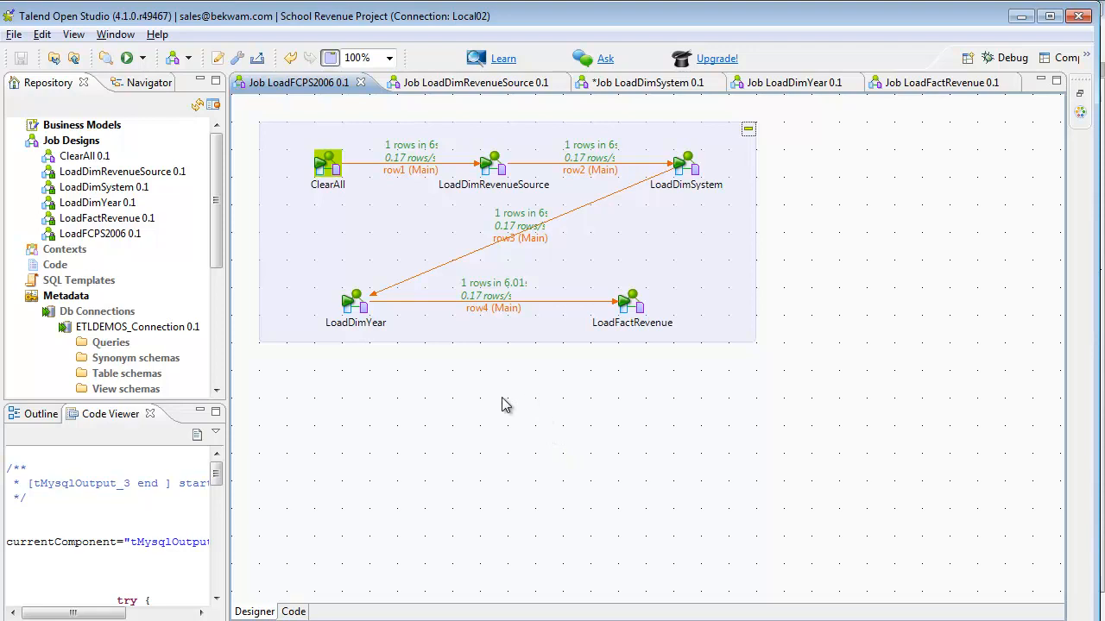
Switch the editor from LoadFCPS2006 to the LoadDimRevenueSource job design.
left_click(469, 82)
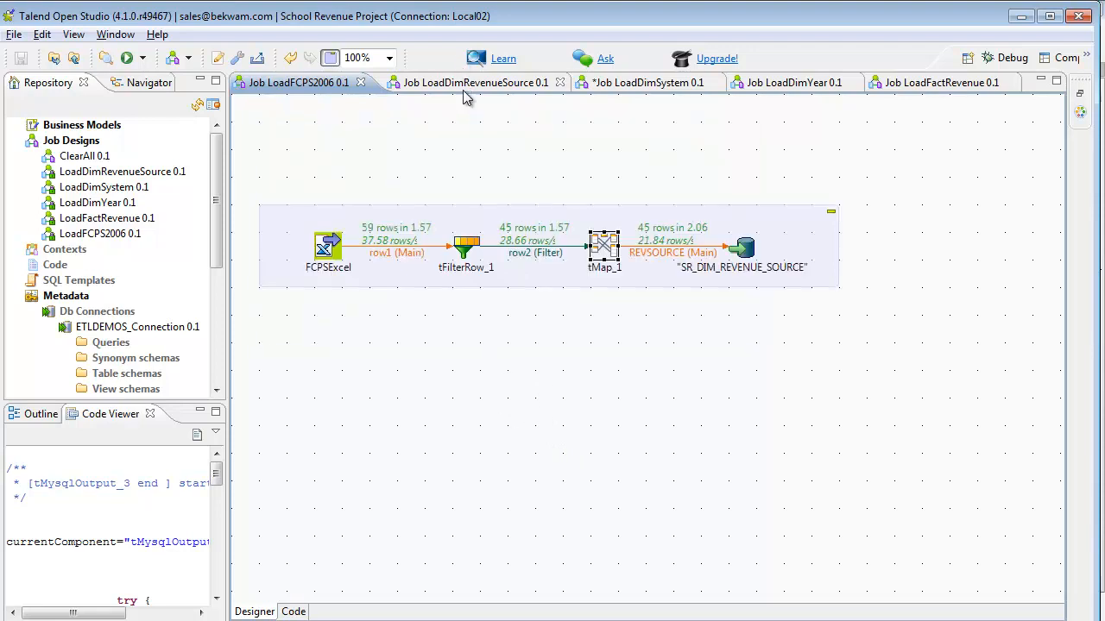
Make LoadDimRevenueSource the active job editor.
left_click(472, 82)
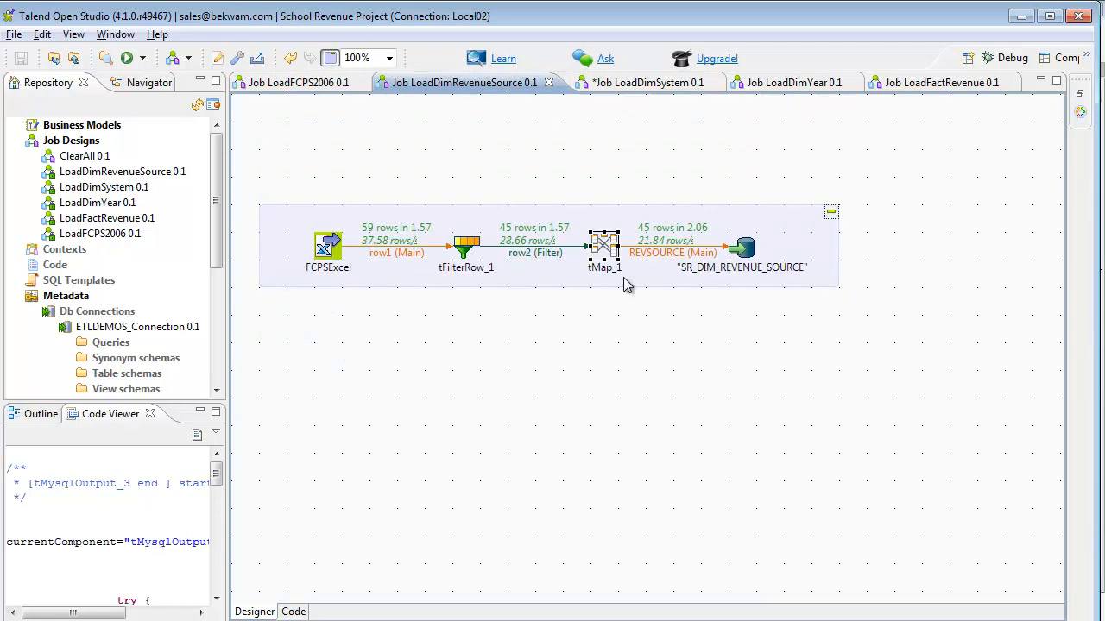
mouse_move(759, 285)
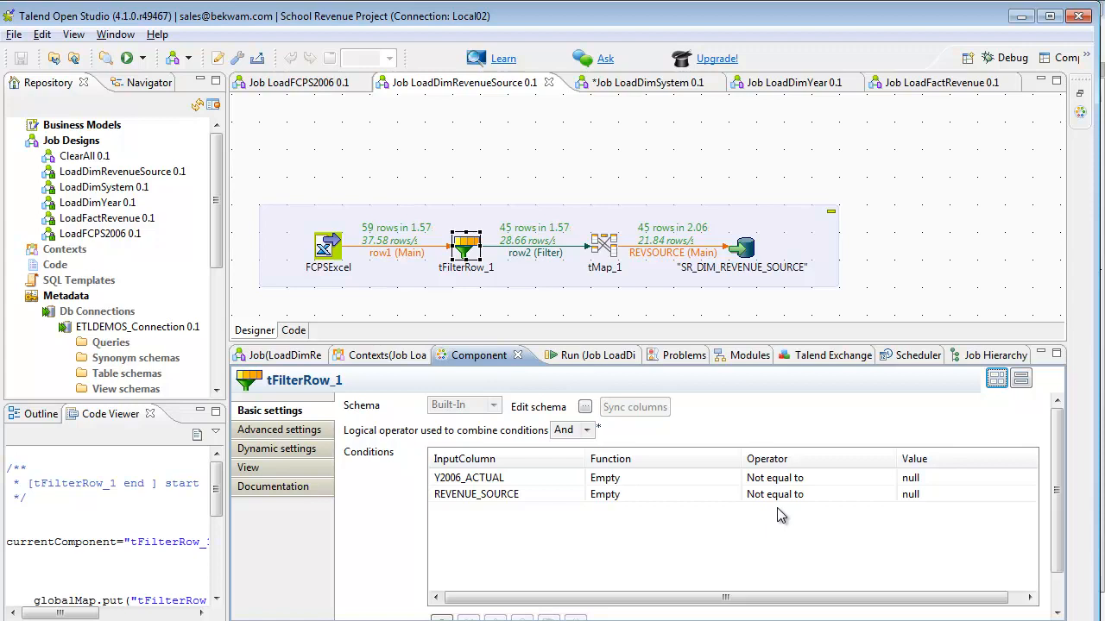
mouse_move(682, 409)
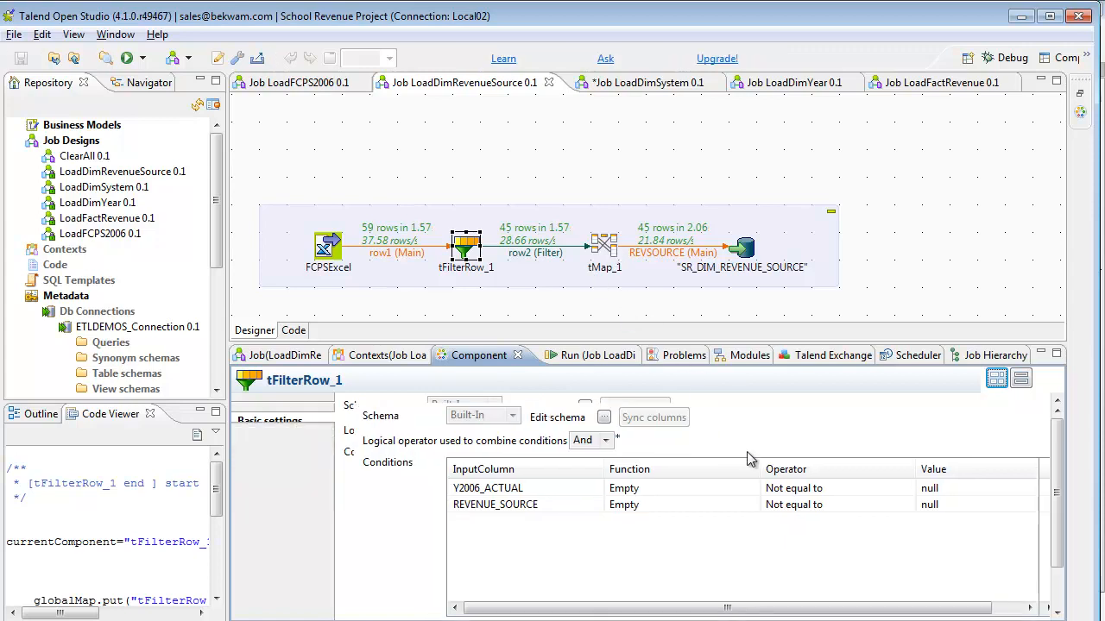
Inspect tMap_1's REVENUE_SOURCE mapping and the SR_DIM_REVENUE_SOURCE insert-or-update output settings.
left_click(603, 246)
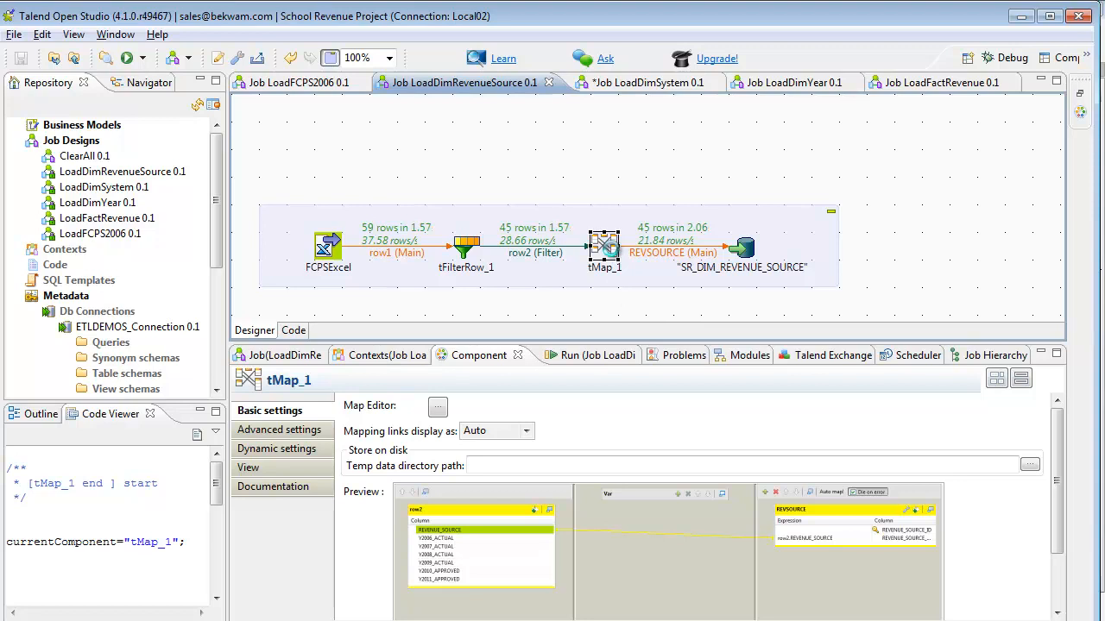
left_click(437, 406)
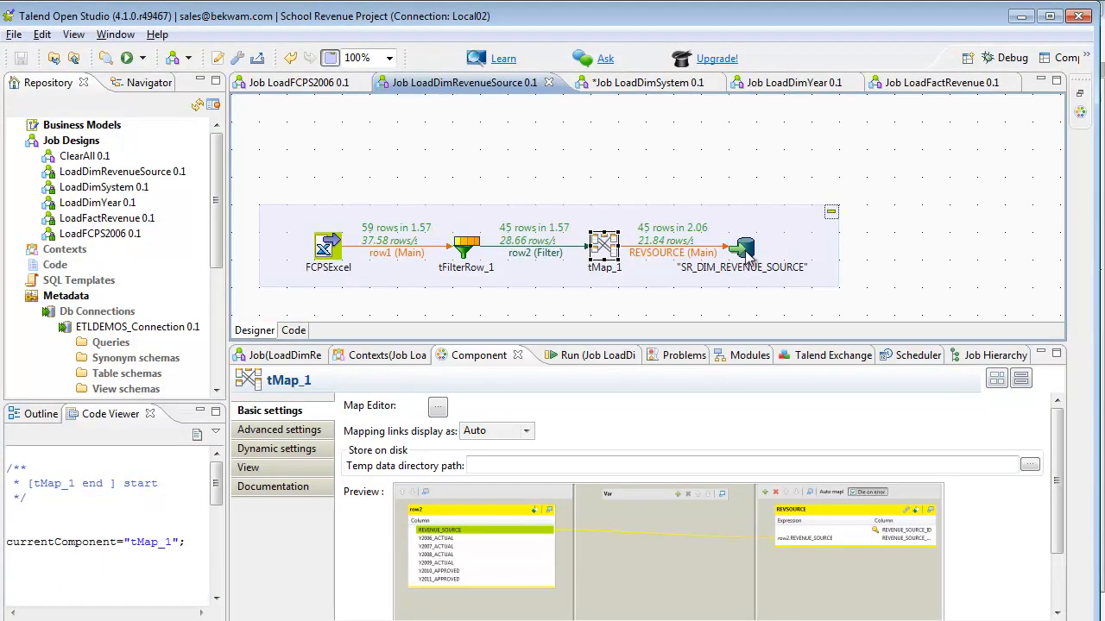
left_click(742, 248)
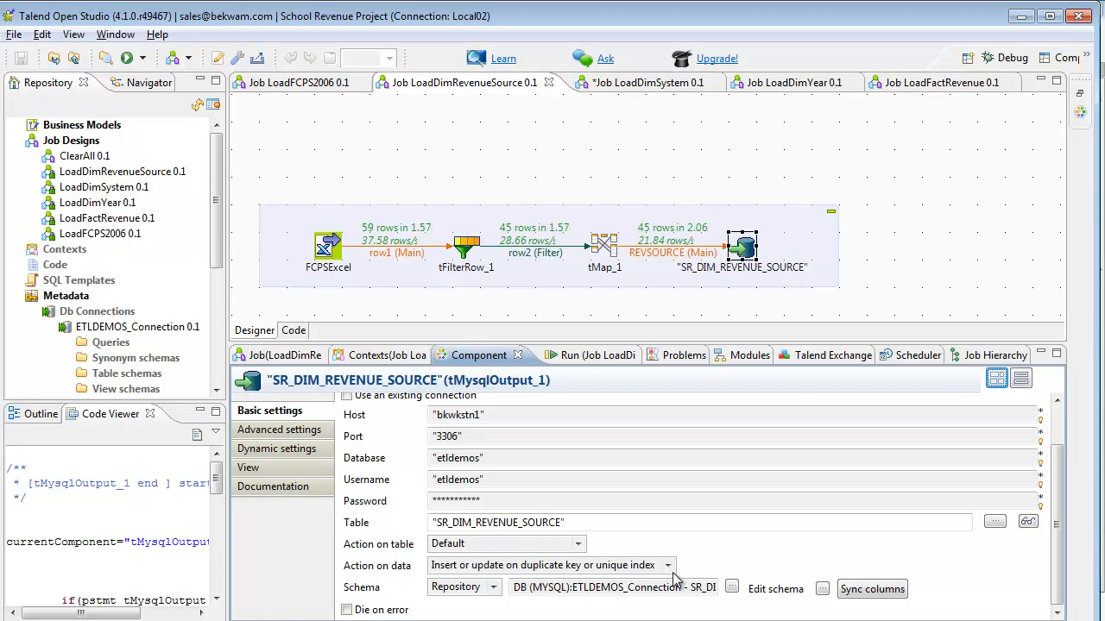
mouse_move(840, 189)
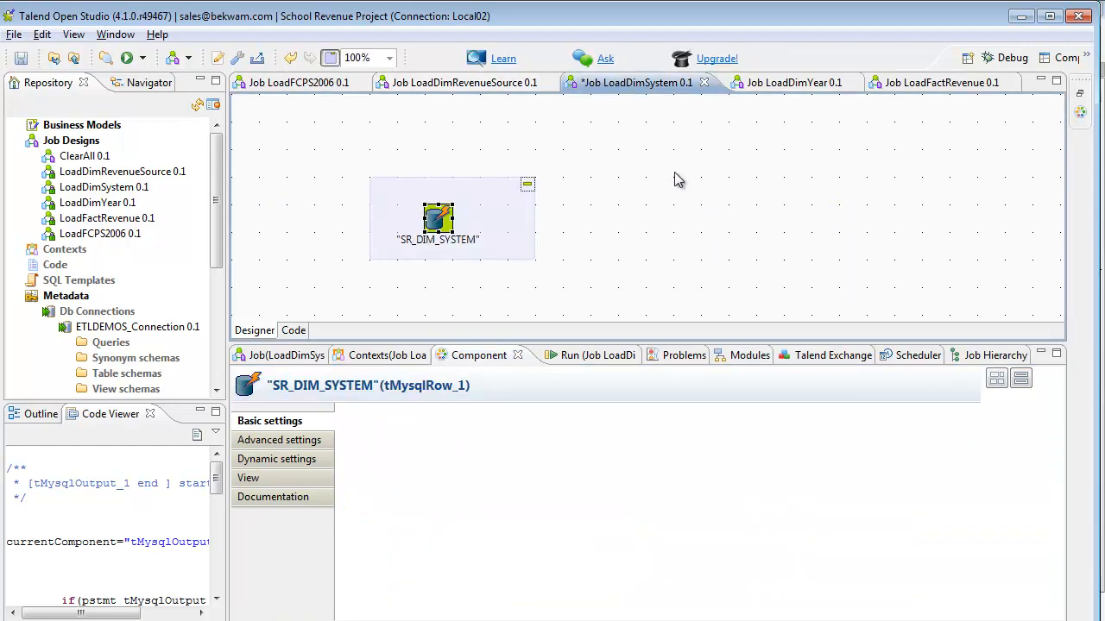
Read the SR_DIM_SYSTEM insert query for FCPS, then switch to LoadDimYear.
left_click(437, 218)
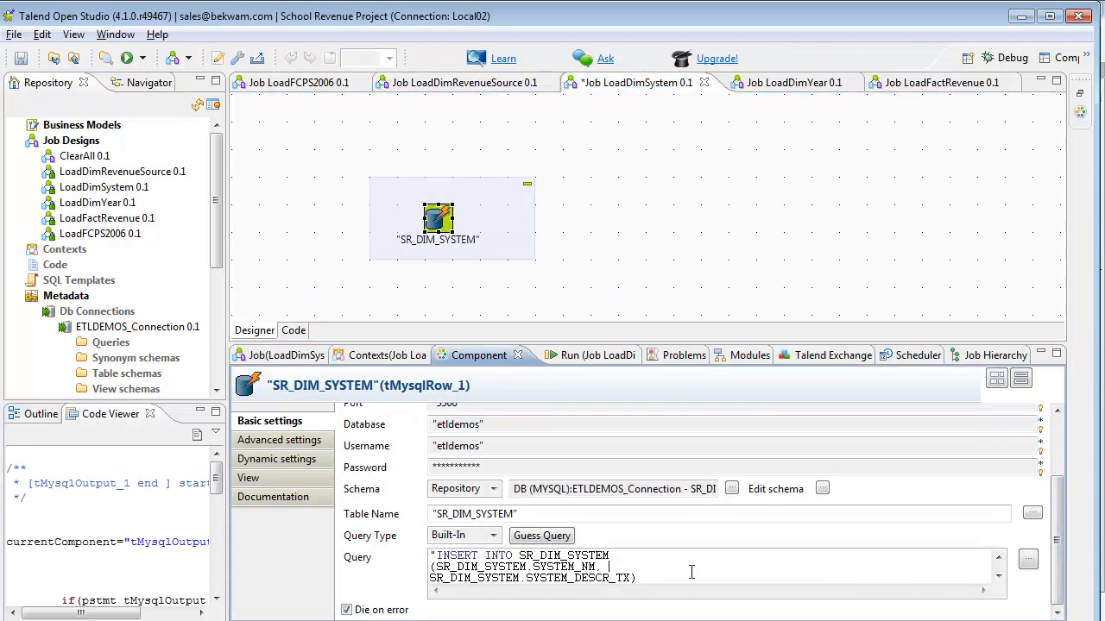
left_click(999, 576)
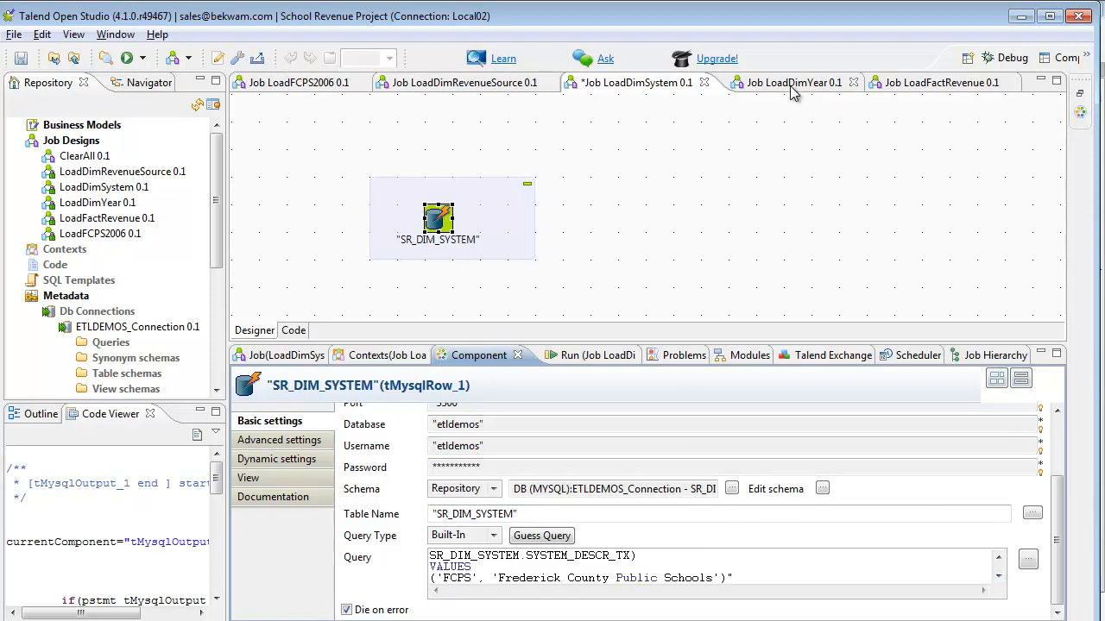
mouse_move(775, 209)
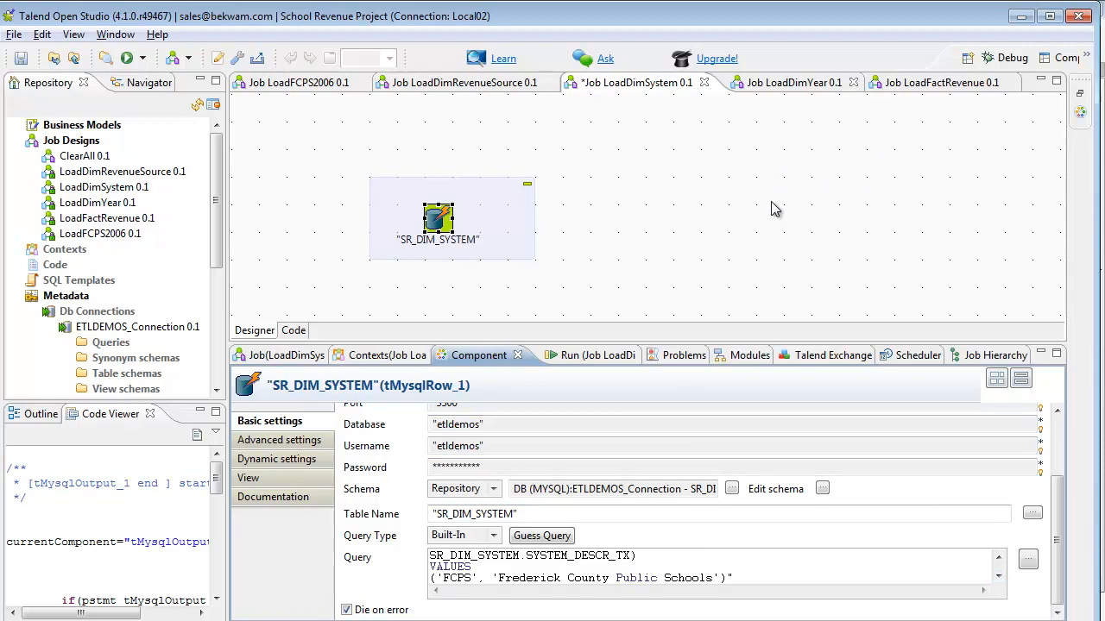
left_click(782, 82)
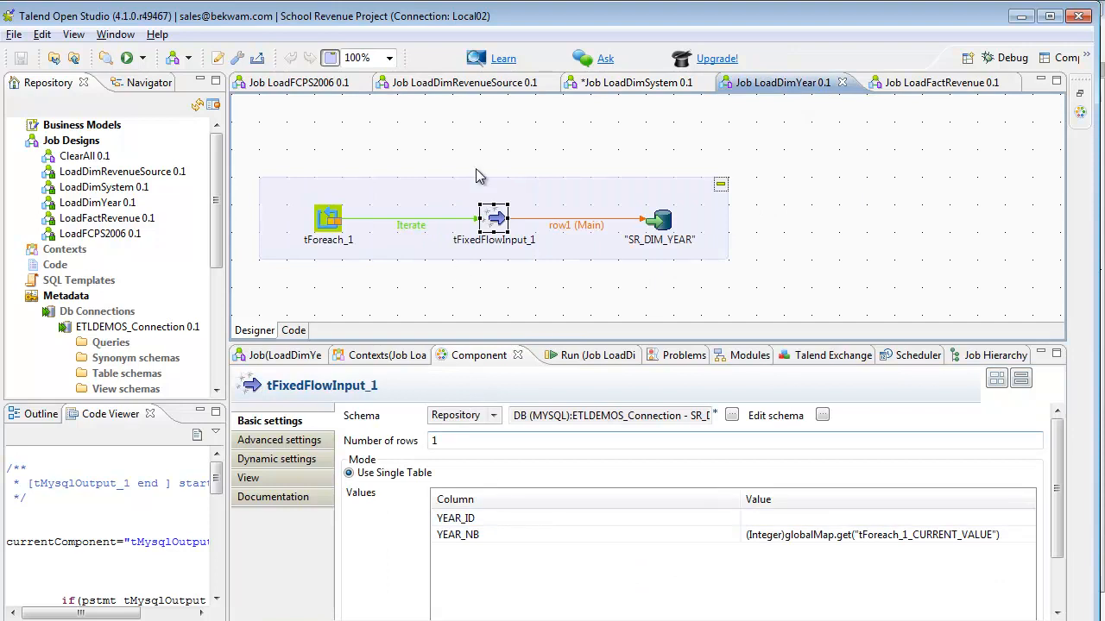
View tForeach_1's 1999–2010 year values and tFixedFlowInput_1's YEAR_NB value.
left_click(329, 220)
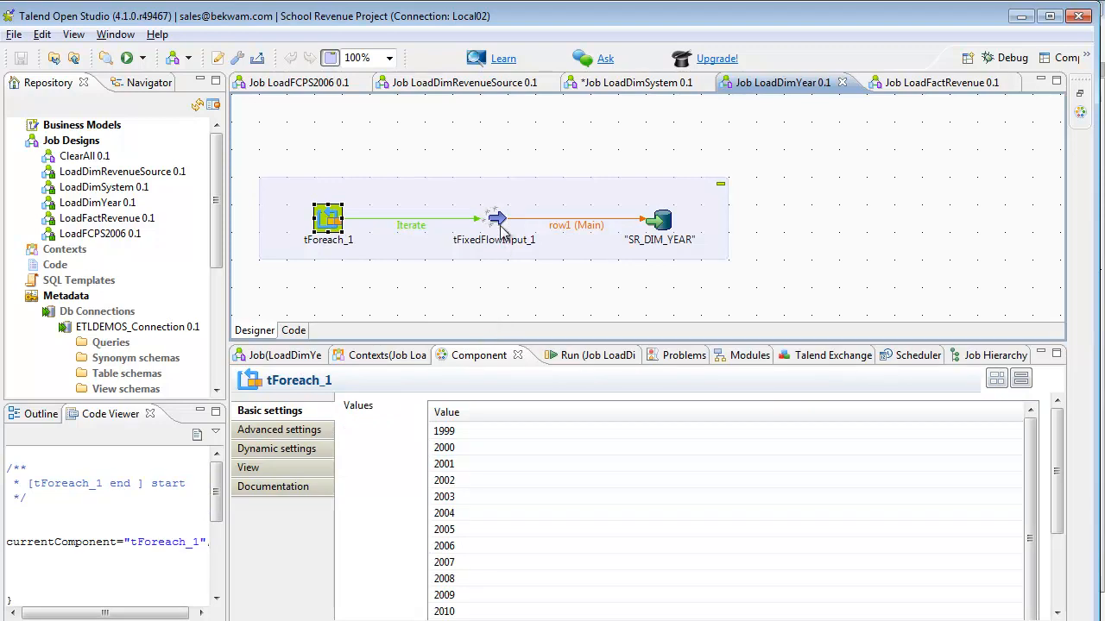
left_click(495, 219)
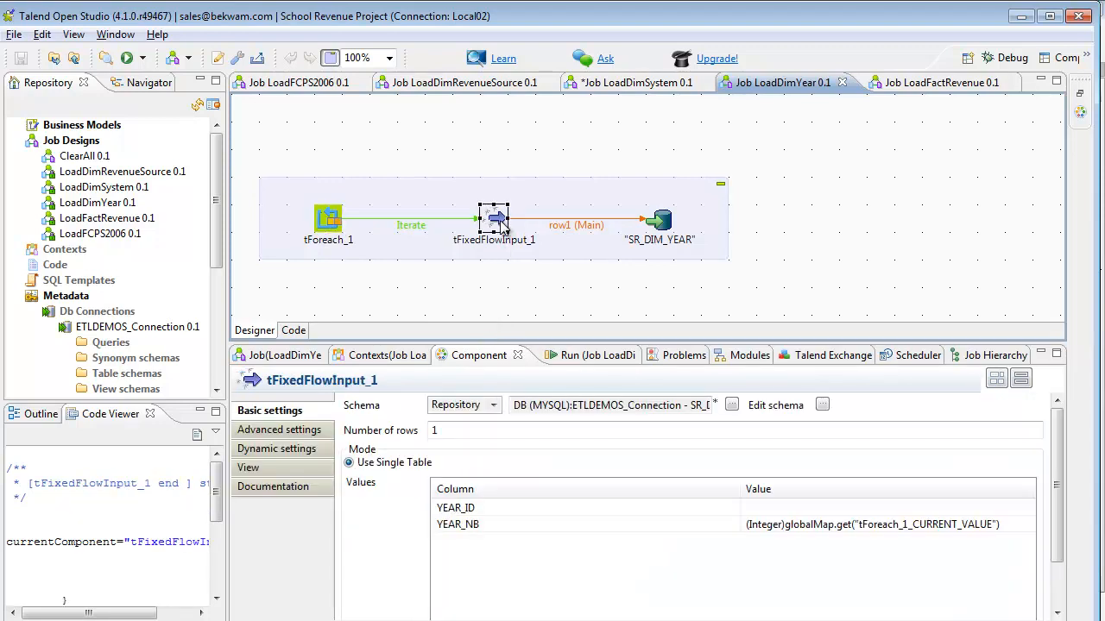
mouse_move(490, 247)
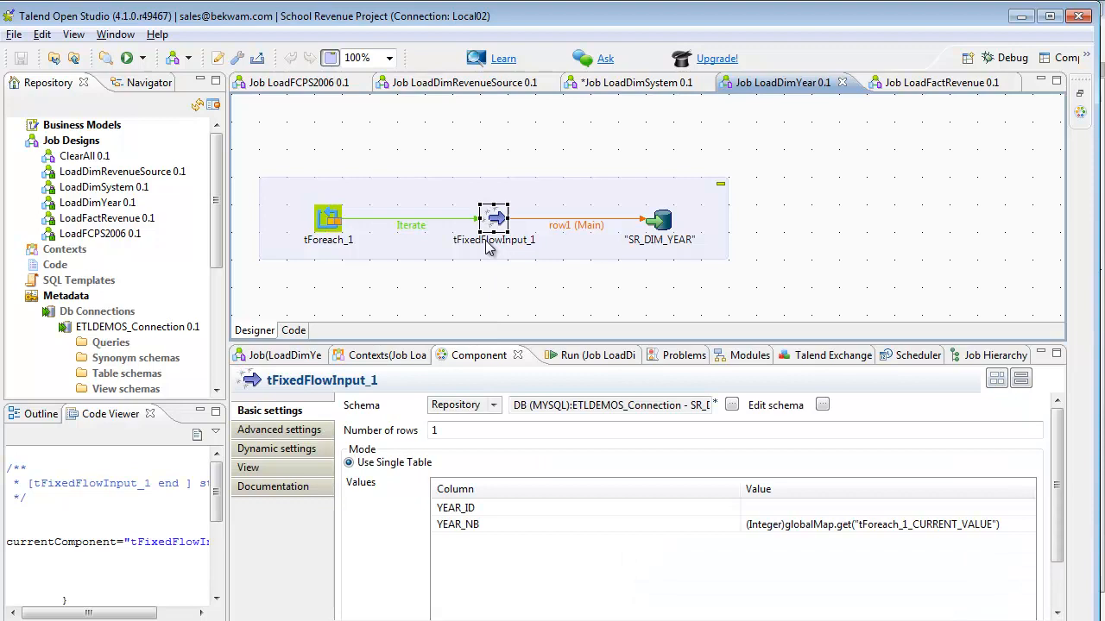
mouse_move(561, 509)
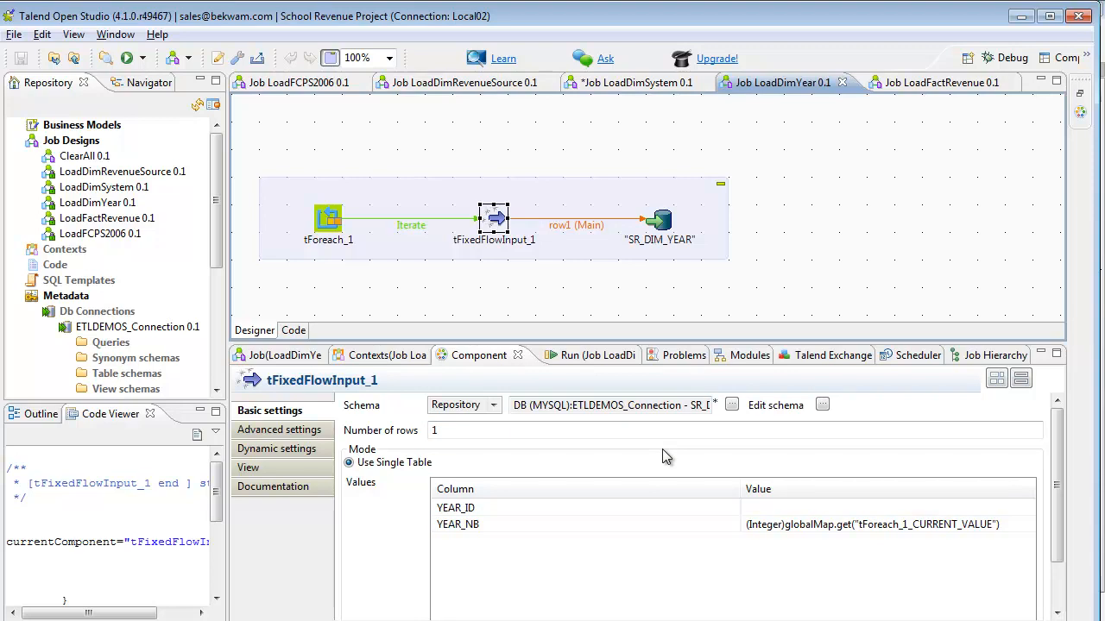
mouse_move(510, 543)
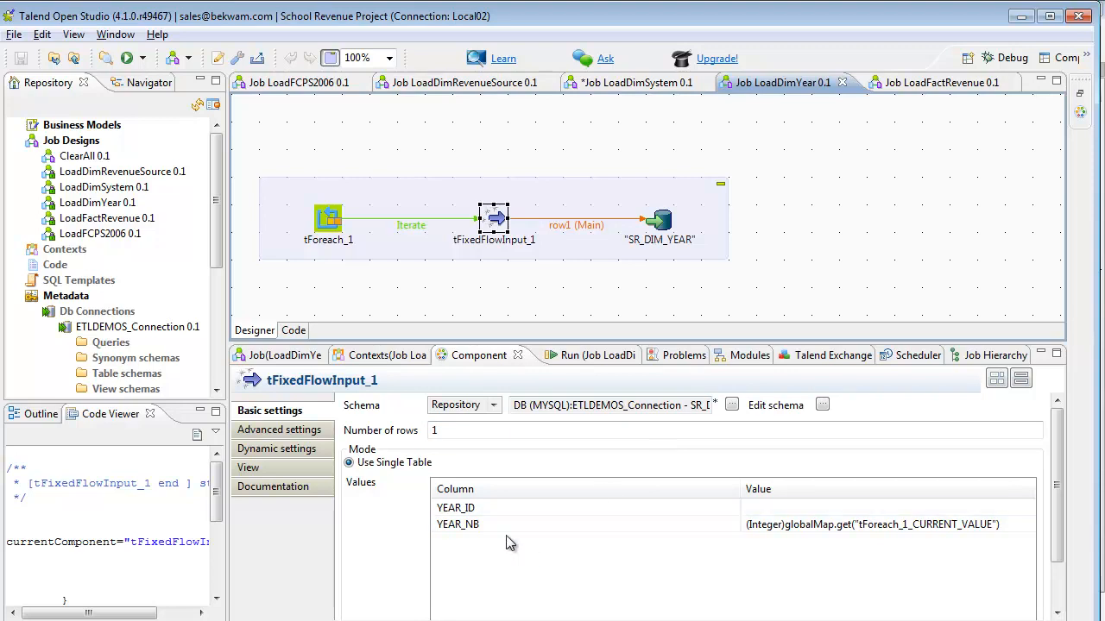
mouse_move(833, 531)
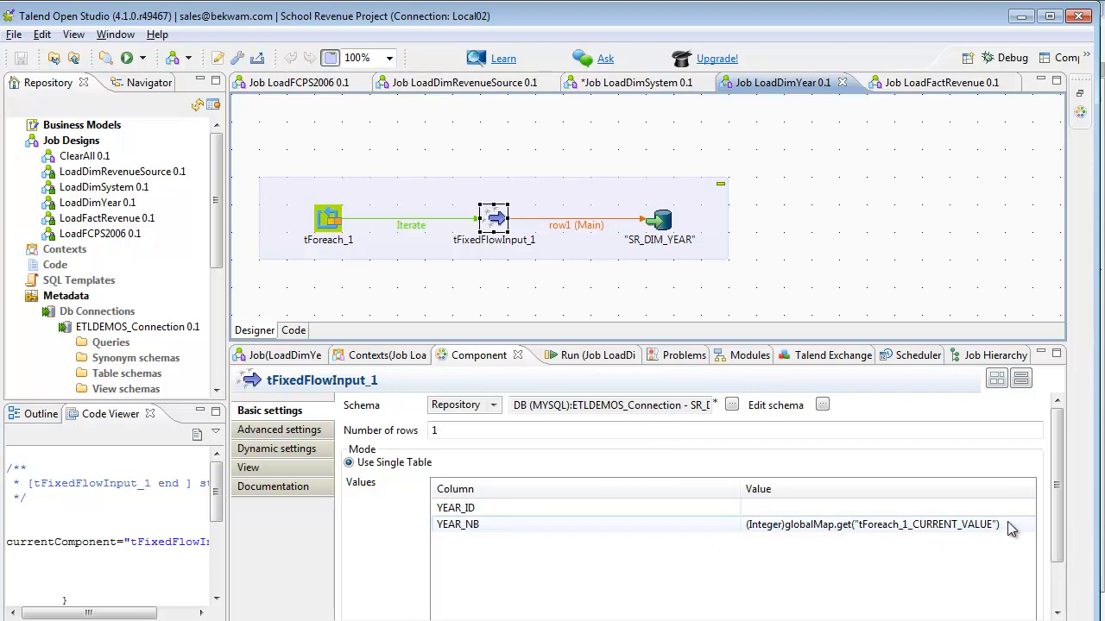
mouse_move(800, 355)
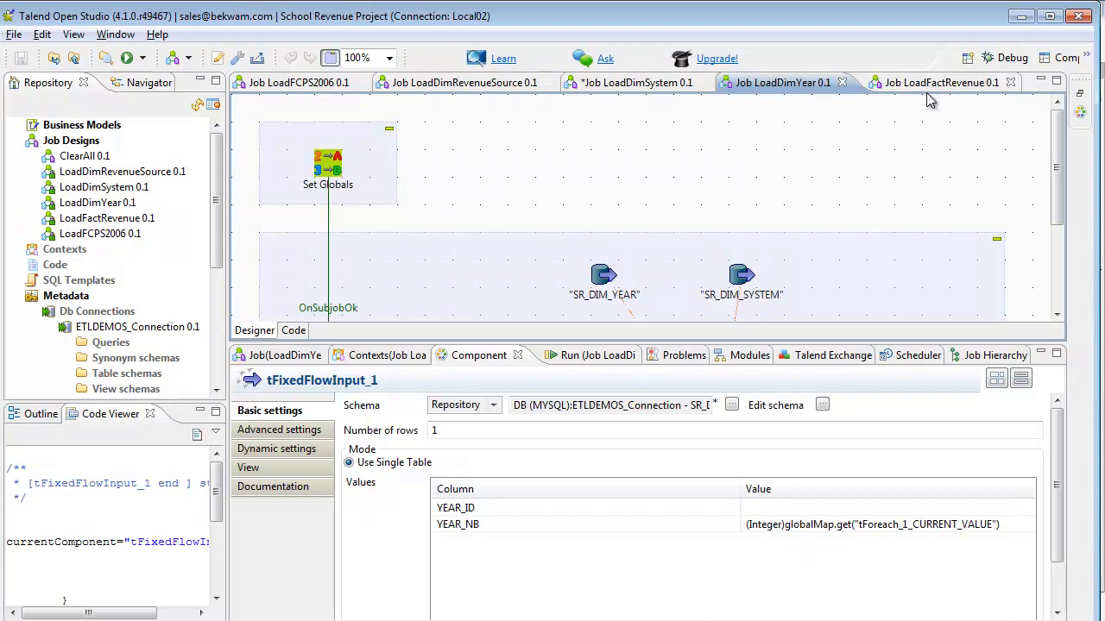
Open LoadFactRevenue, hide the settings panel, and select Remove Empty Recs.
left_click(943, 82)
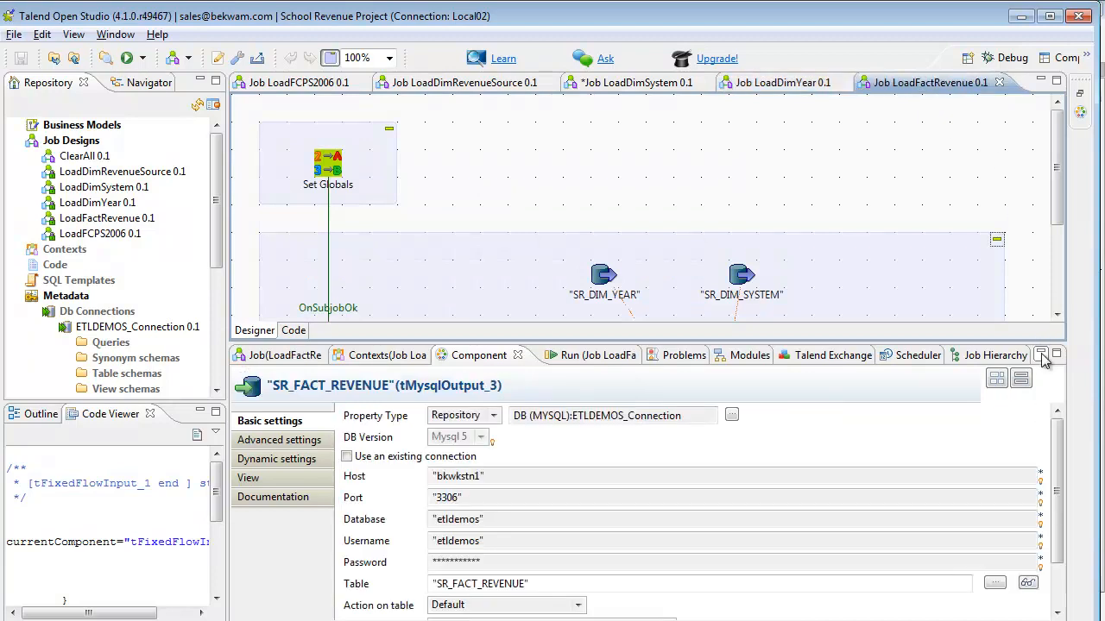
left_click(1049, 355)
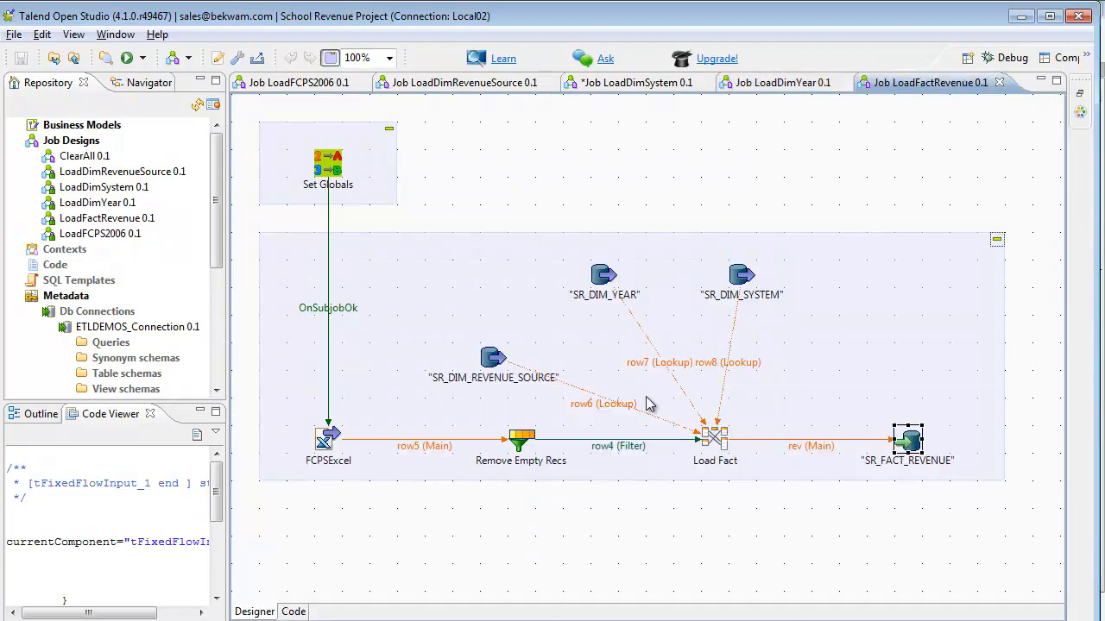
mouse_move(576, 406)
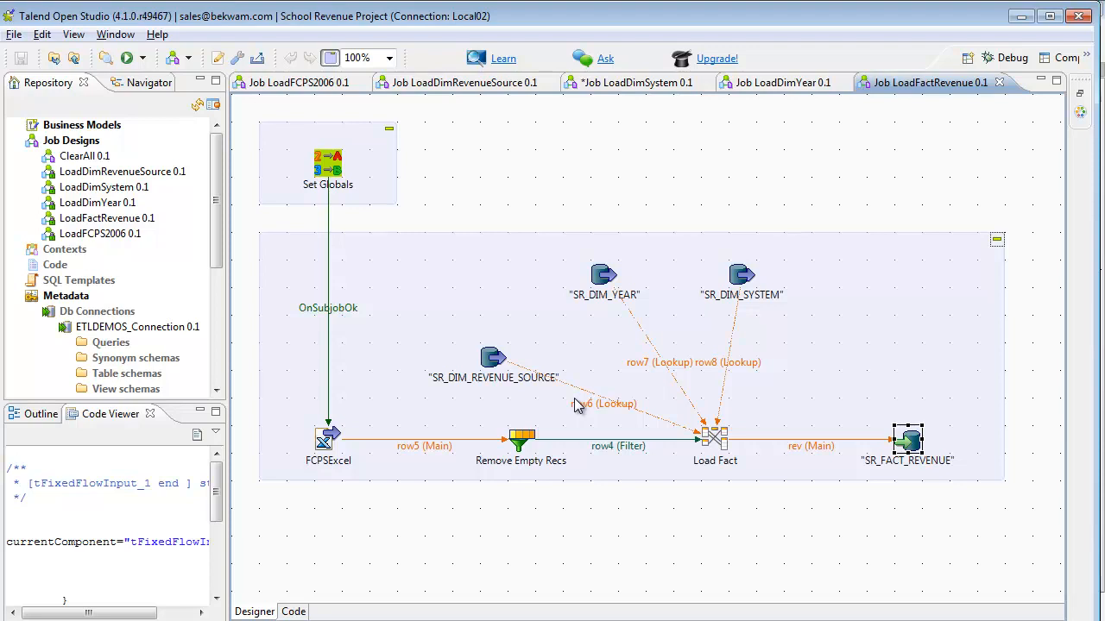
mouse_move(363, 179)
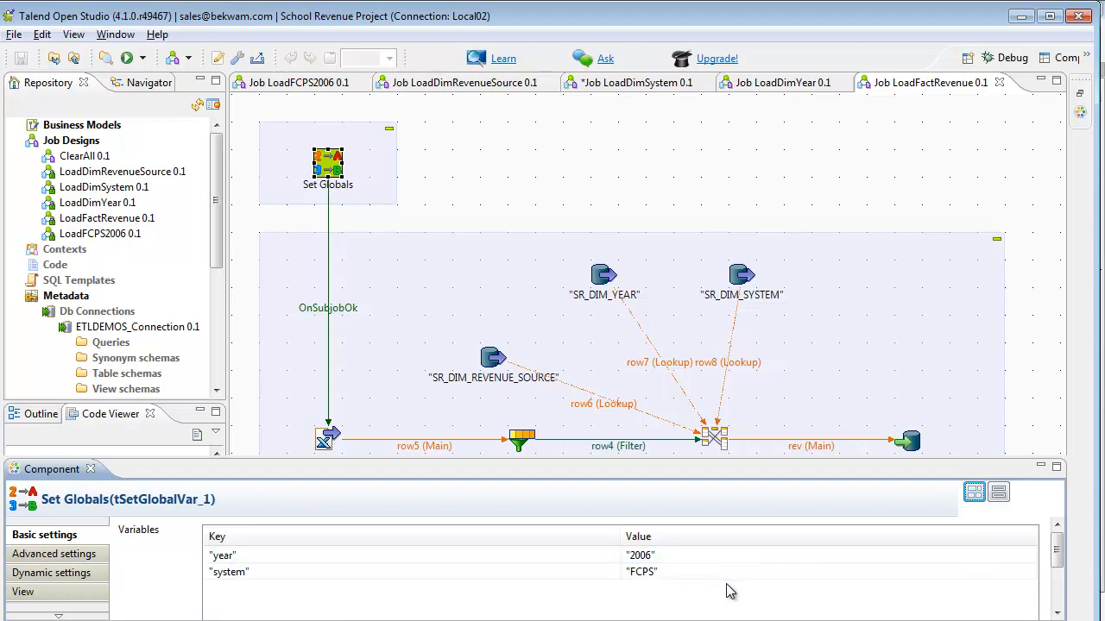
mouse_move(613, 449)
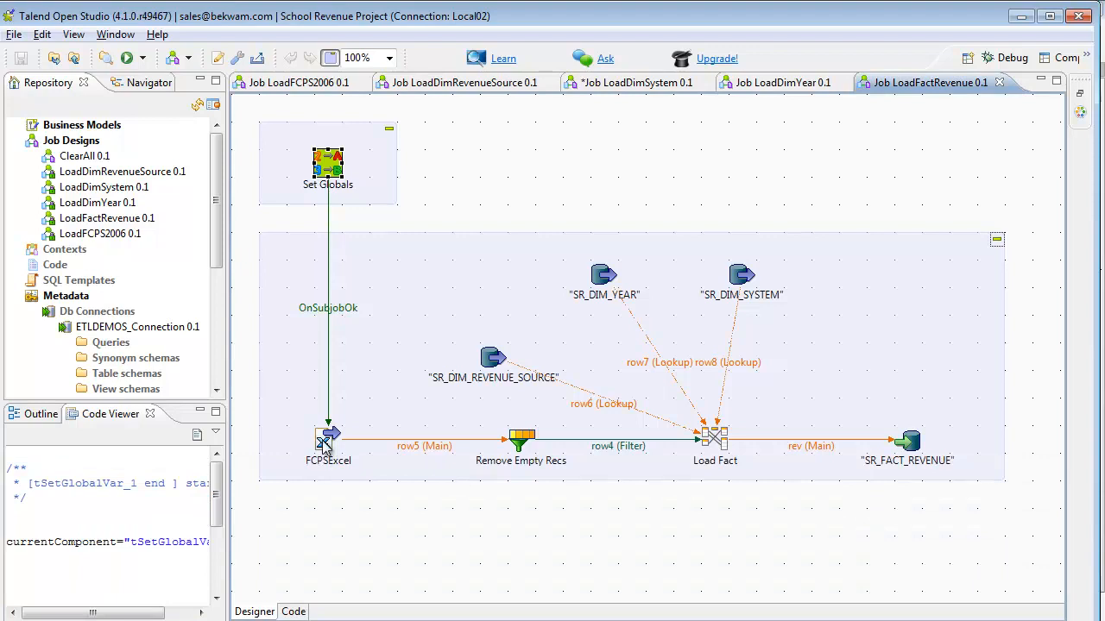
left_click(520, 439)
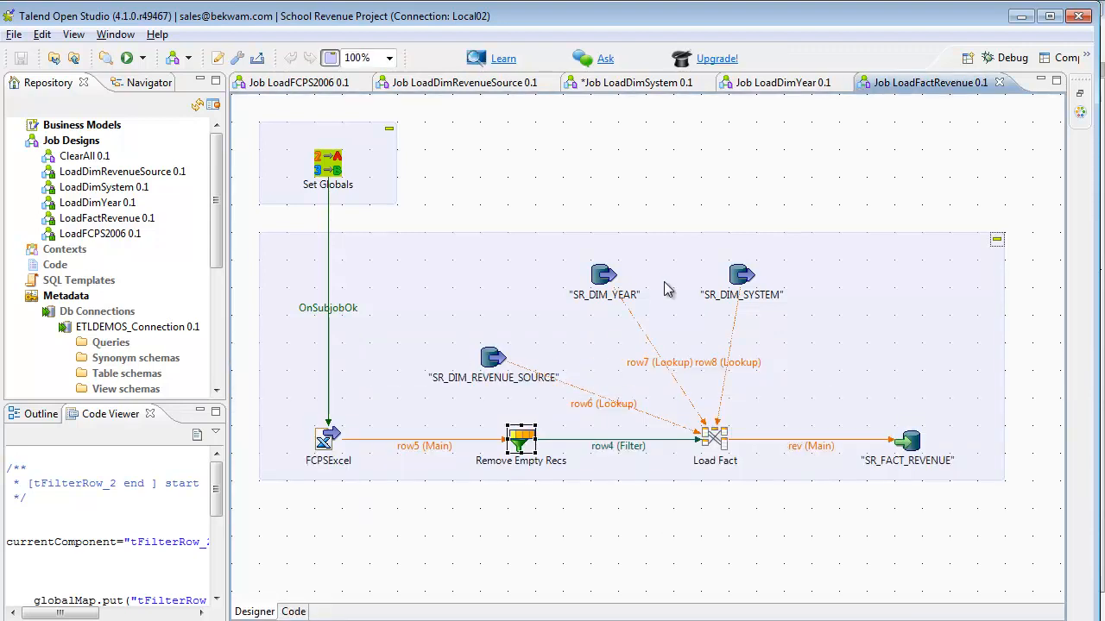
mouse_move(713, 445)
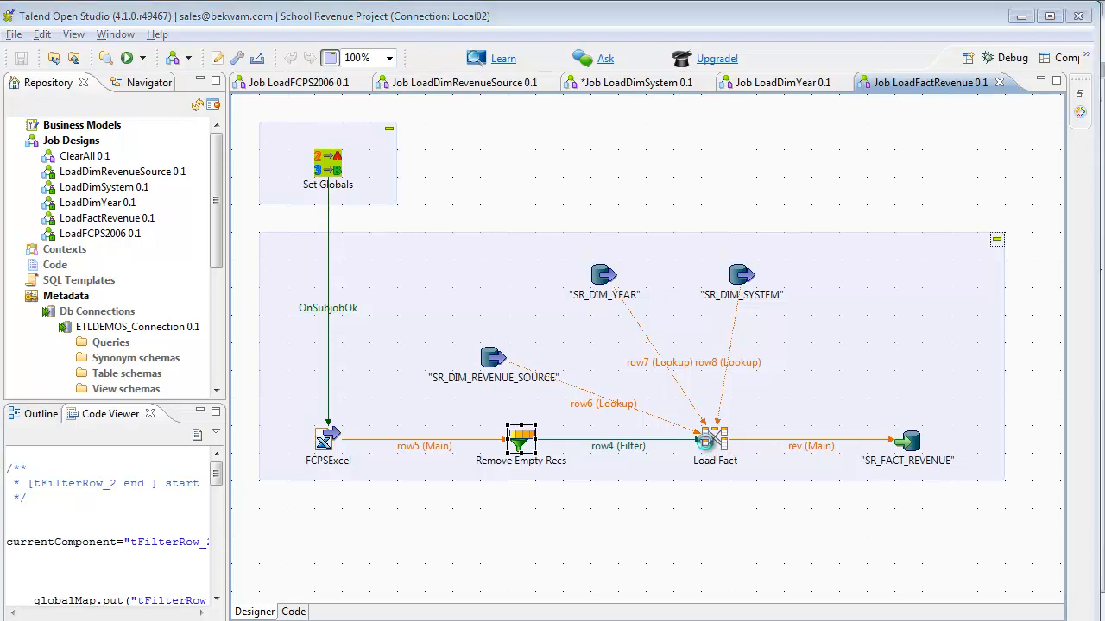
Open the Load Fact tMap and inspect row6's join key row4.REVENUE_SOURCE.
double_click(712, 438)
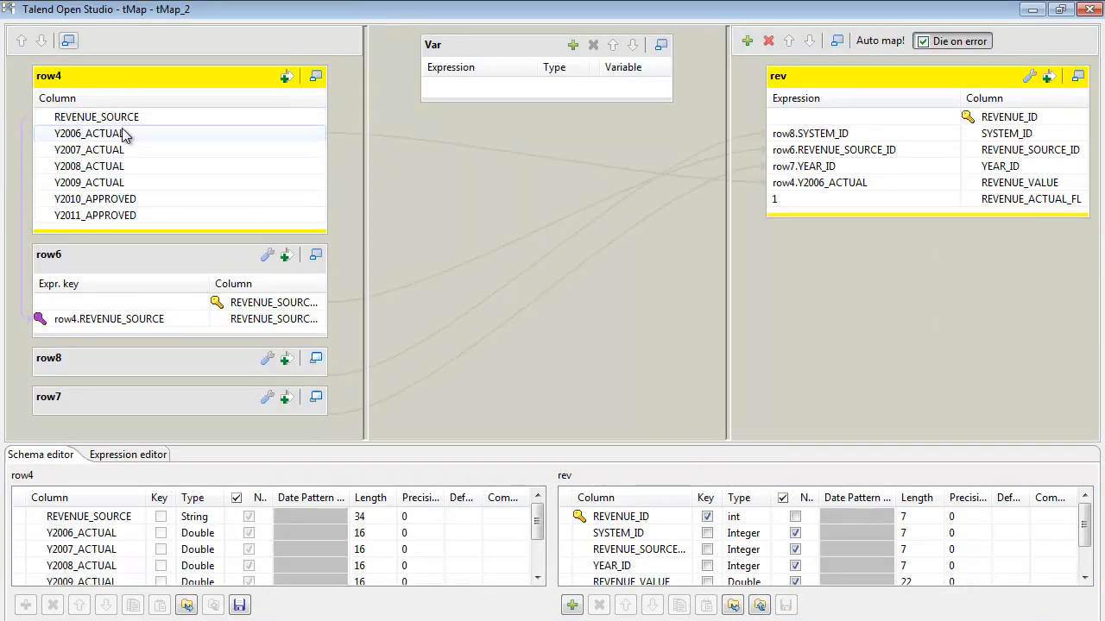
mouse_move(82, 142)
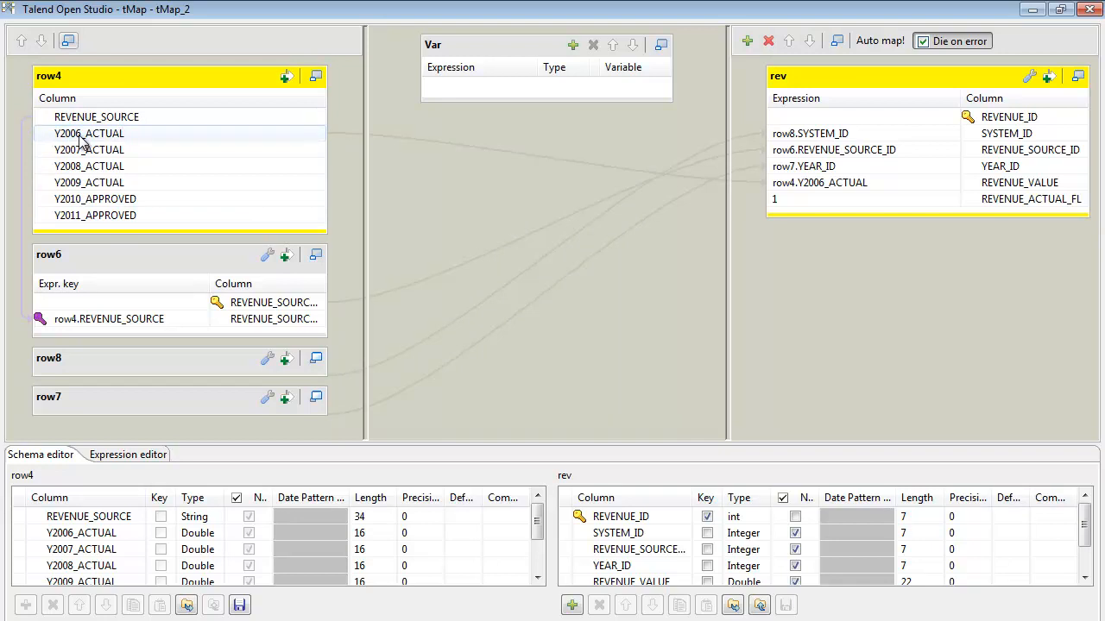
mouse_move(159, 151)
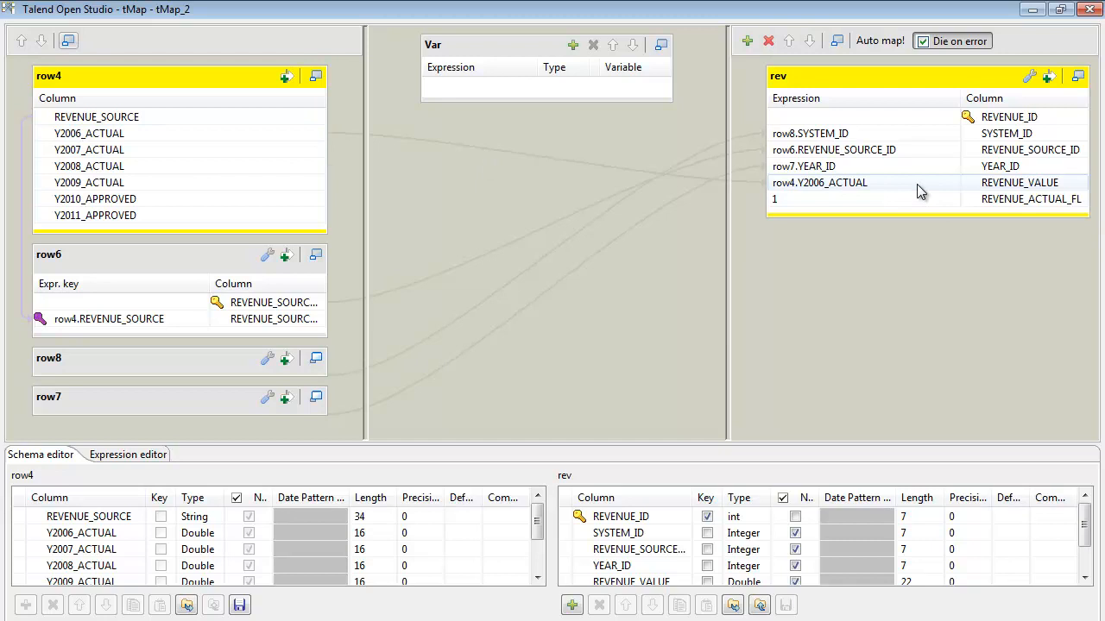
mouse_move(276, 331)
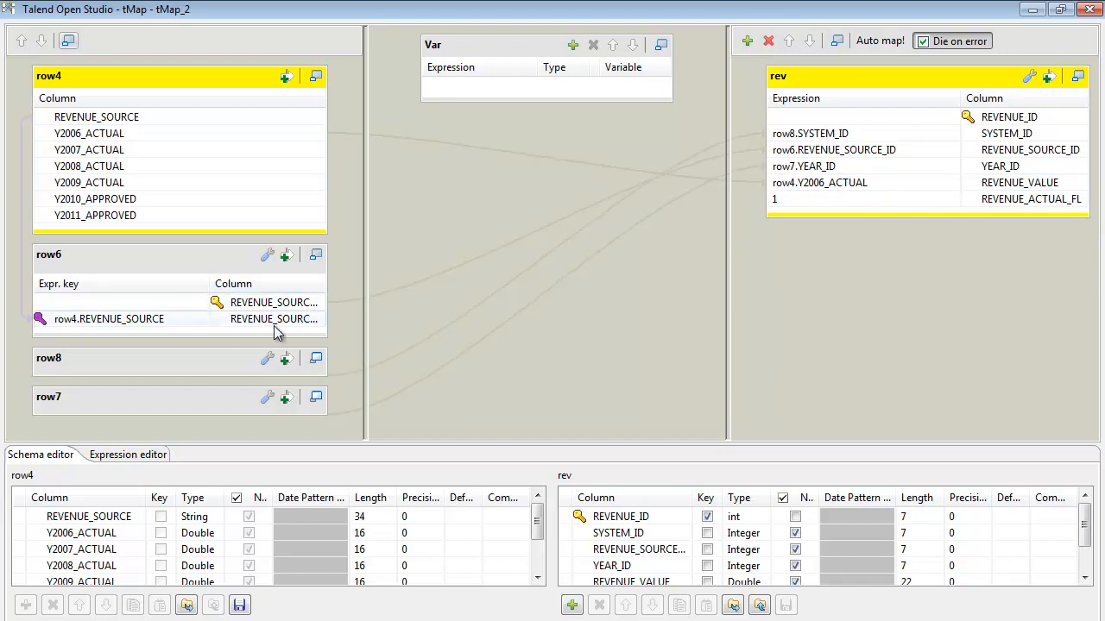
mouse_move(261, 325)
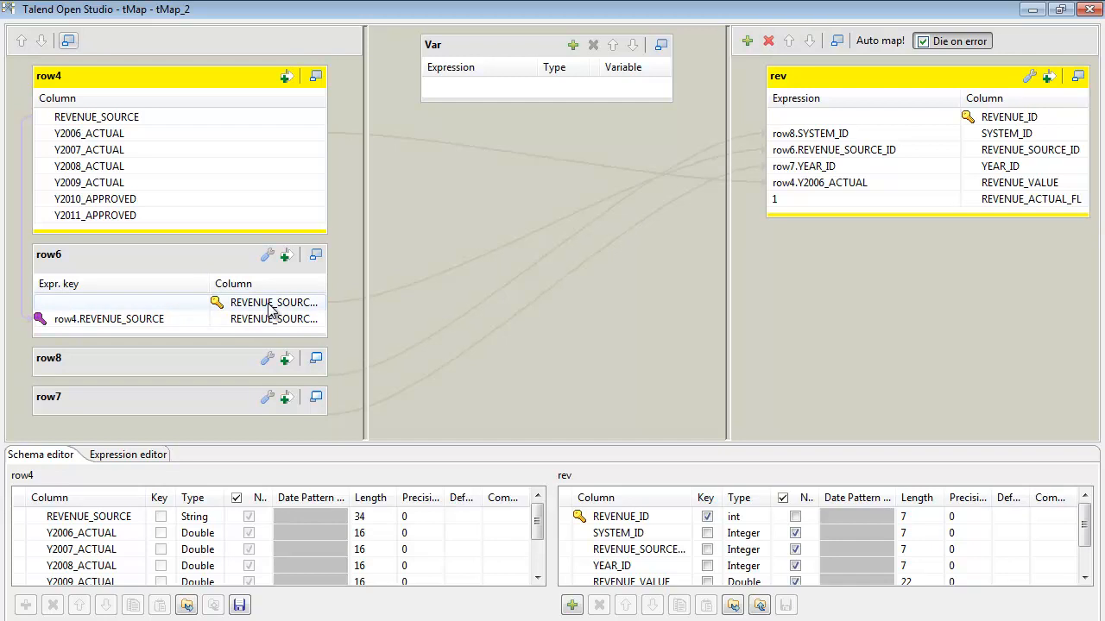
left_click(108, 318)
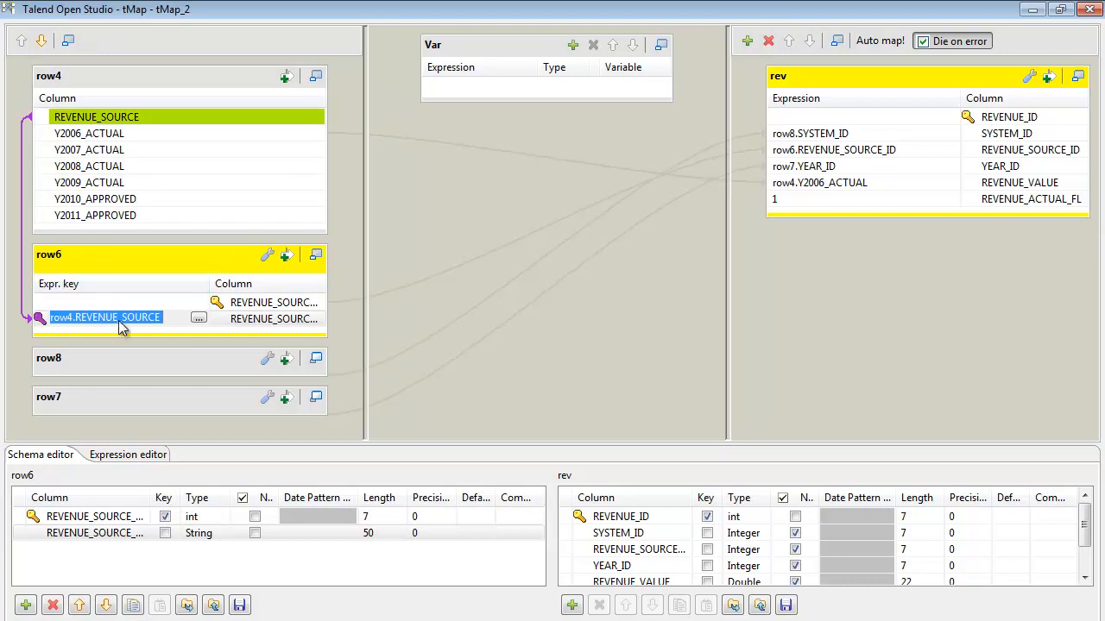
mouse_move(273, 372)
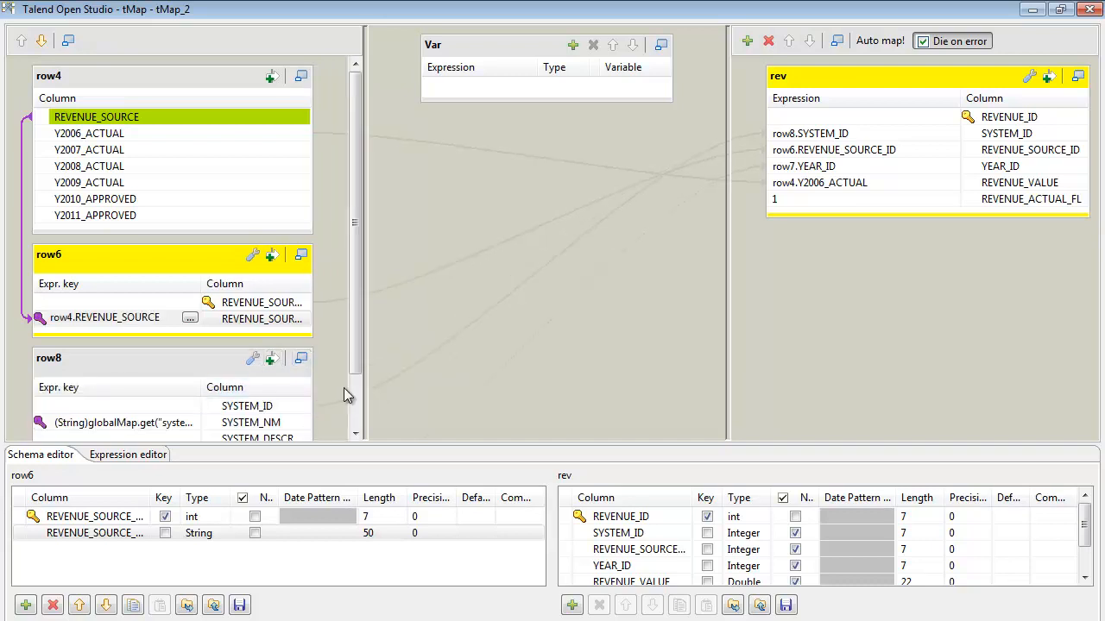
View and cancel the row8 system lookup expression in Expression Builder.
scroll("down", 3)
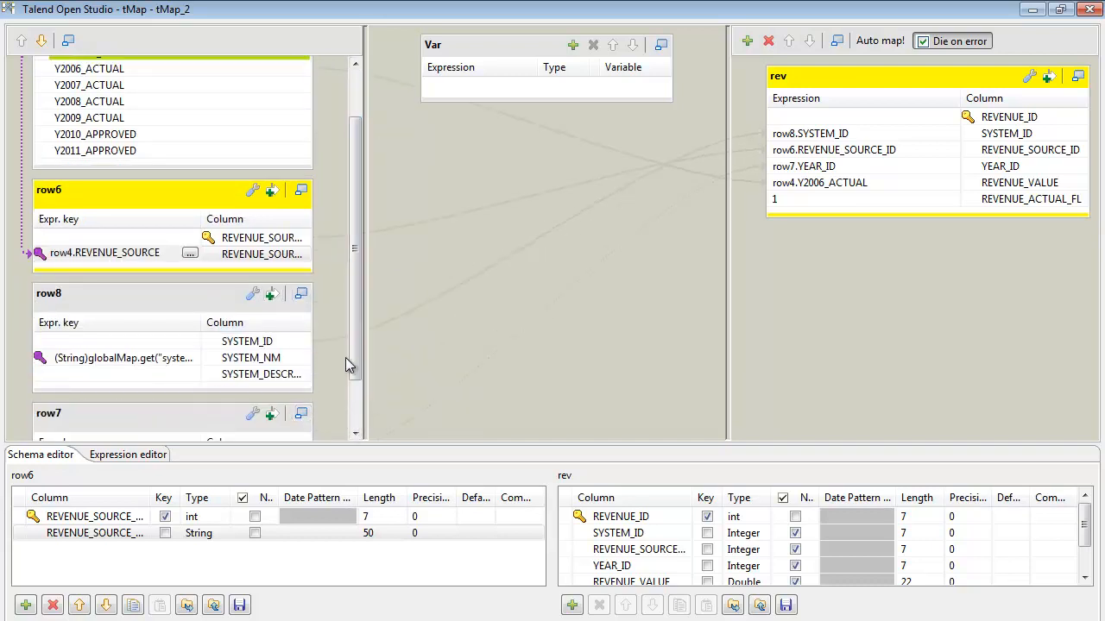
scroll("down", 3)
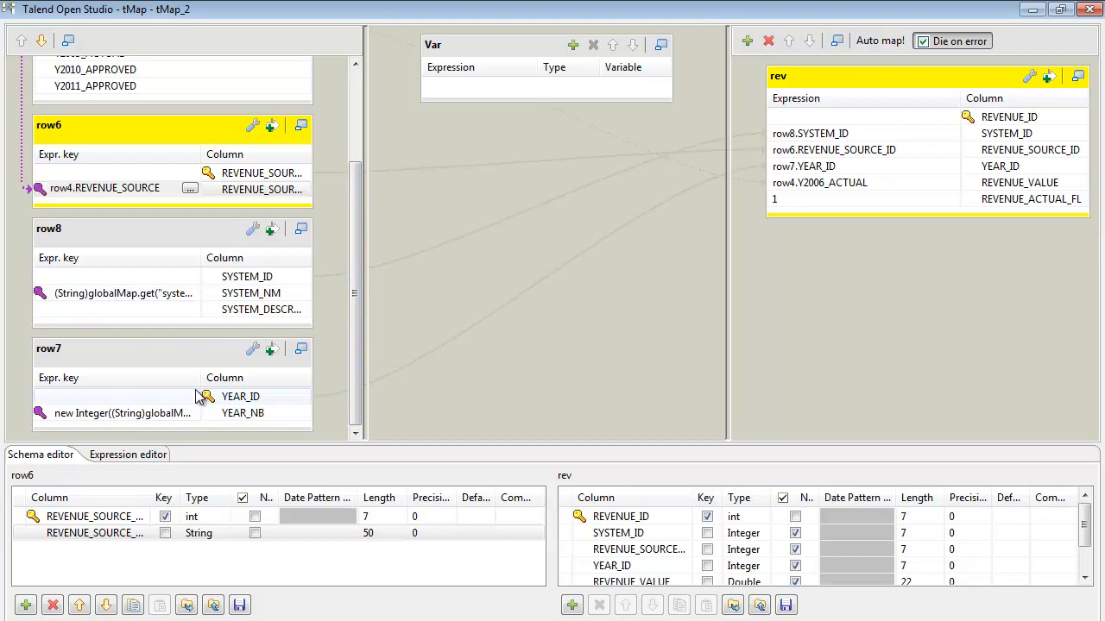
mouse_move(233, 292)
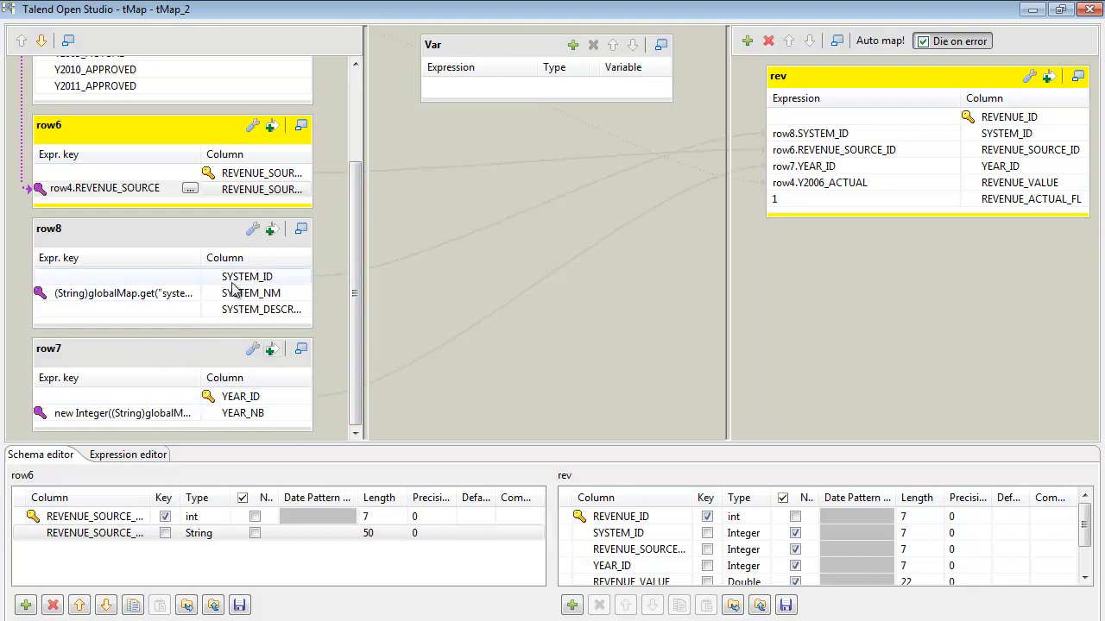
mouse_move(166, 315)
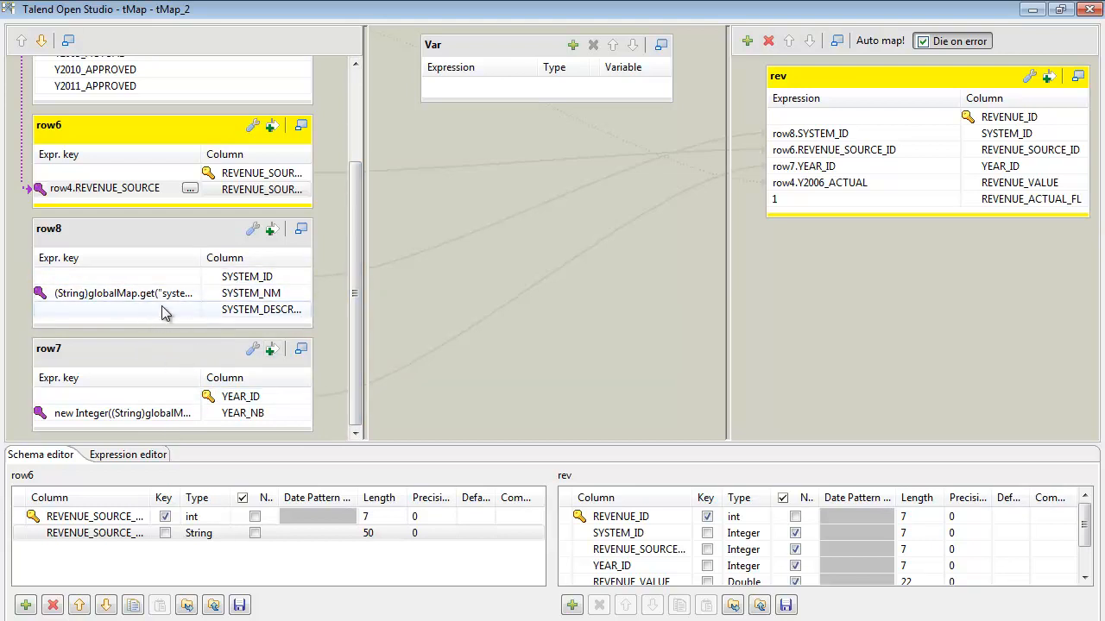
left_click(121, 292)
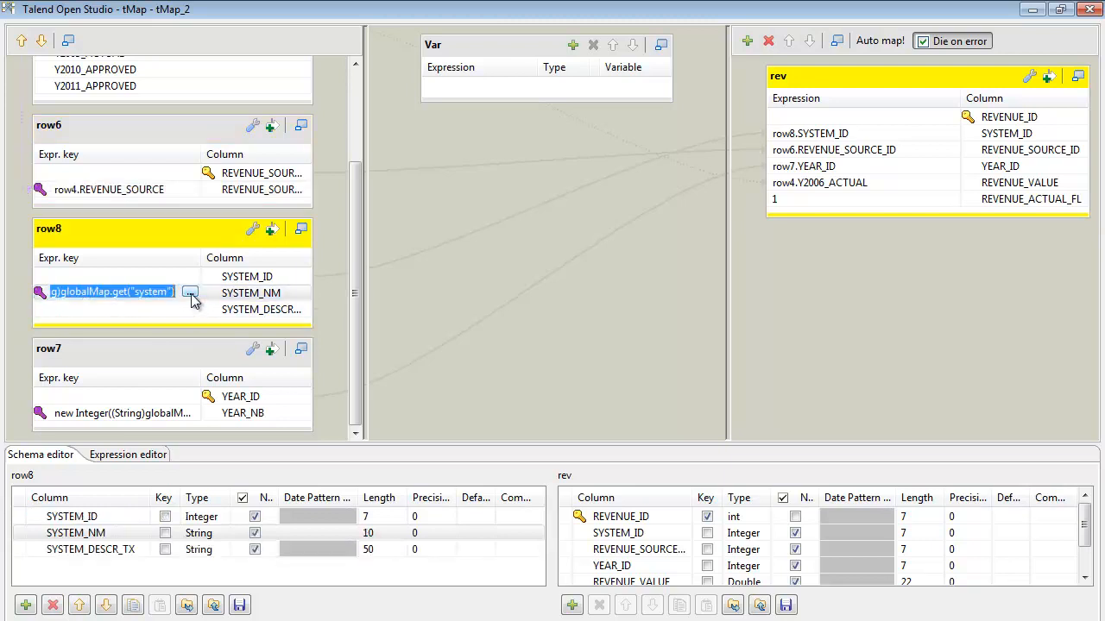
left_click(189, 292)
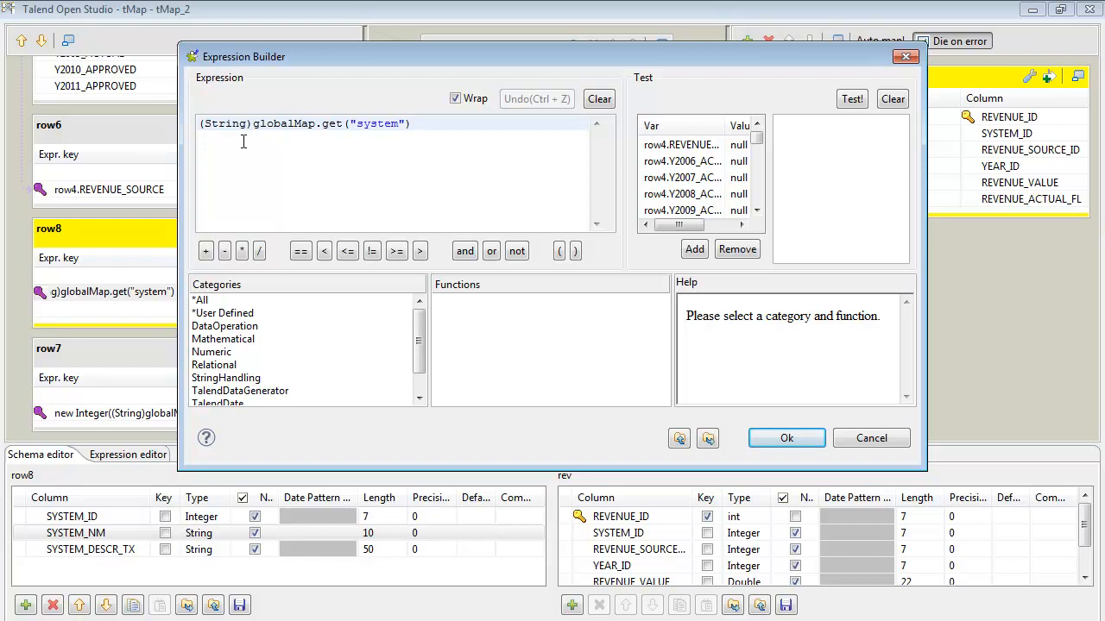
left_click(872, 438)
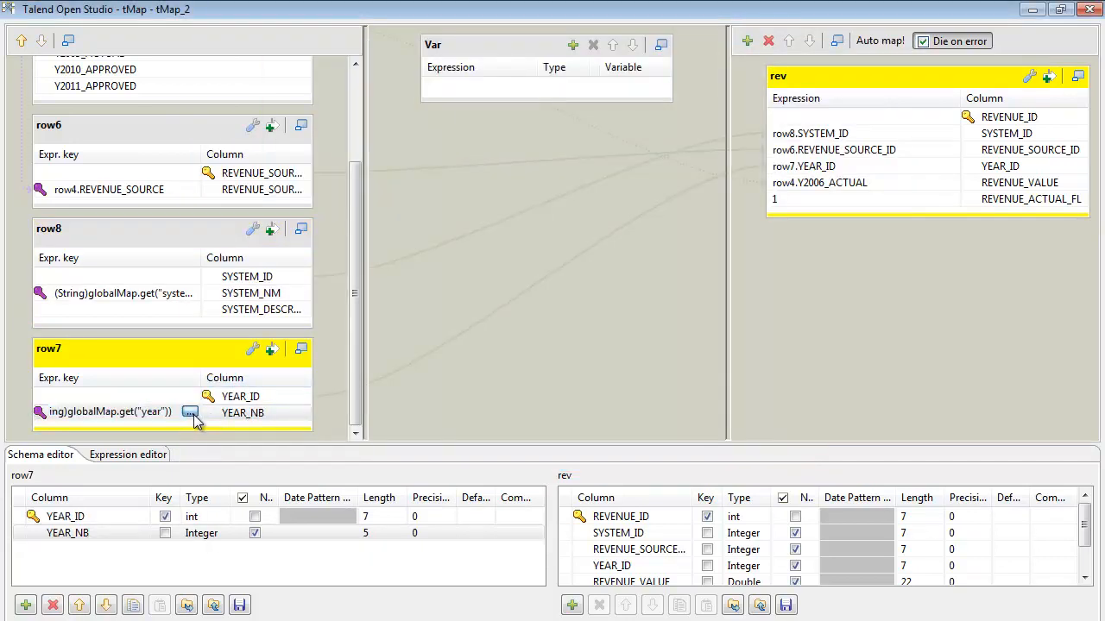
View the row7 year lookup expression, then close tMap without saving.
left_click(190, 412)
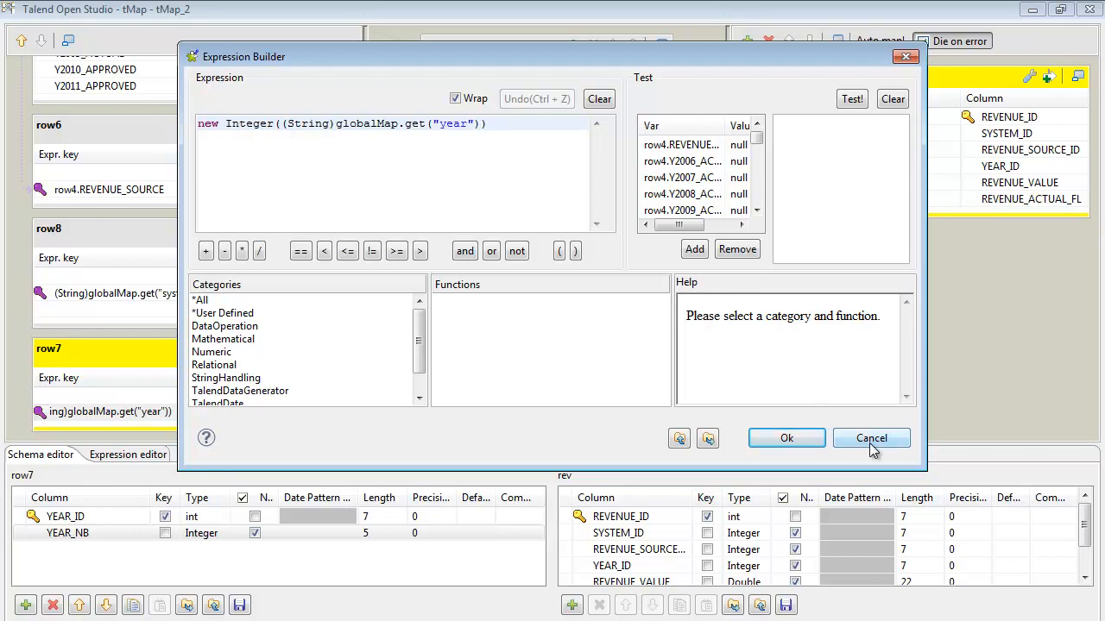
left_click(870, 438)
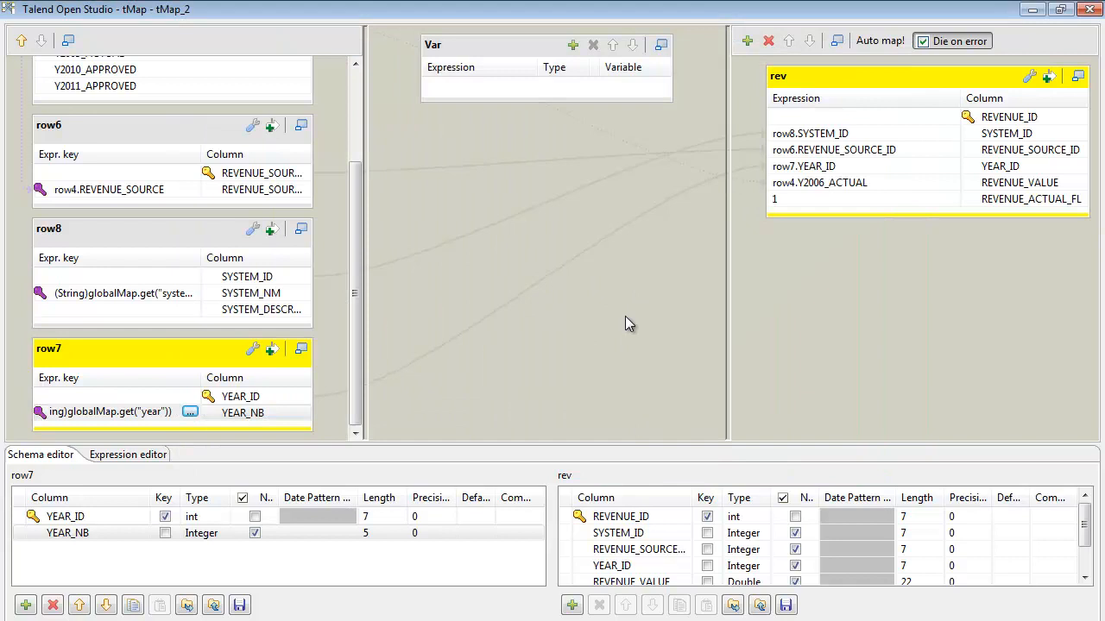
mouse_move(742, 162)
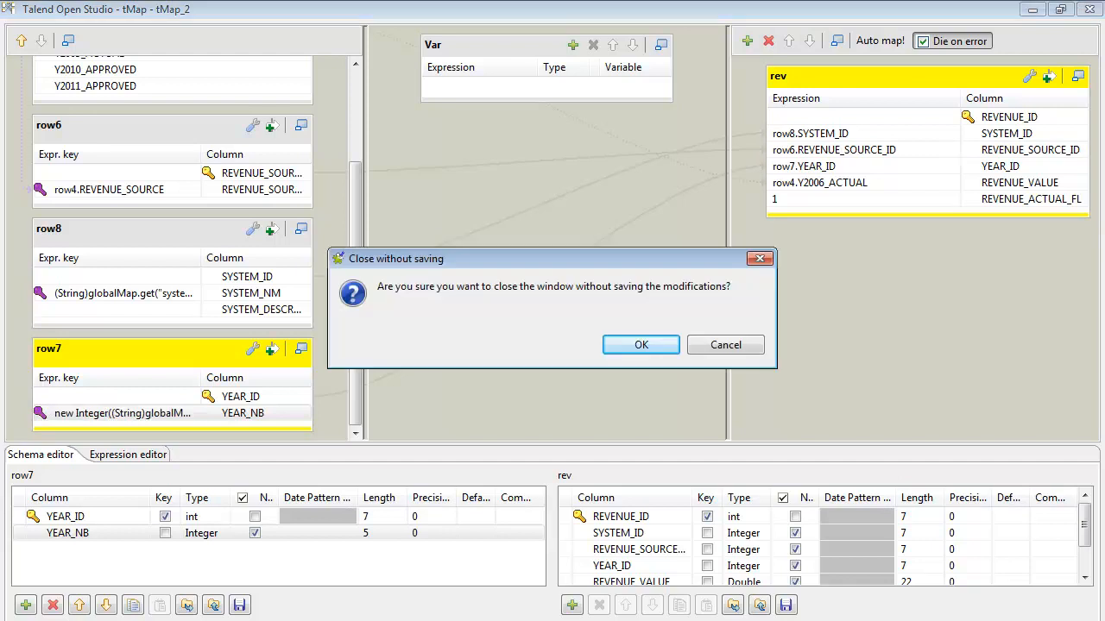
left_click(641, 344)
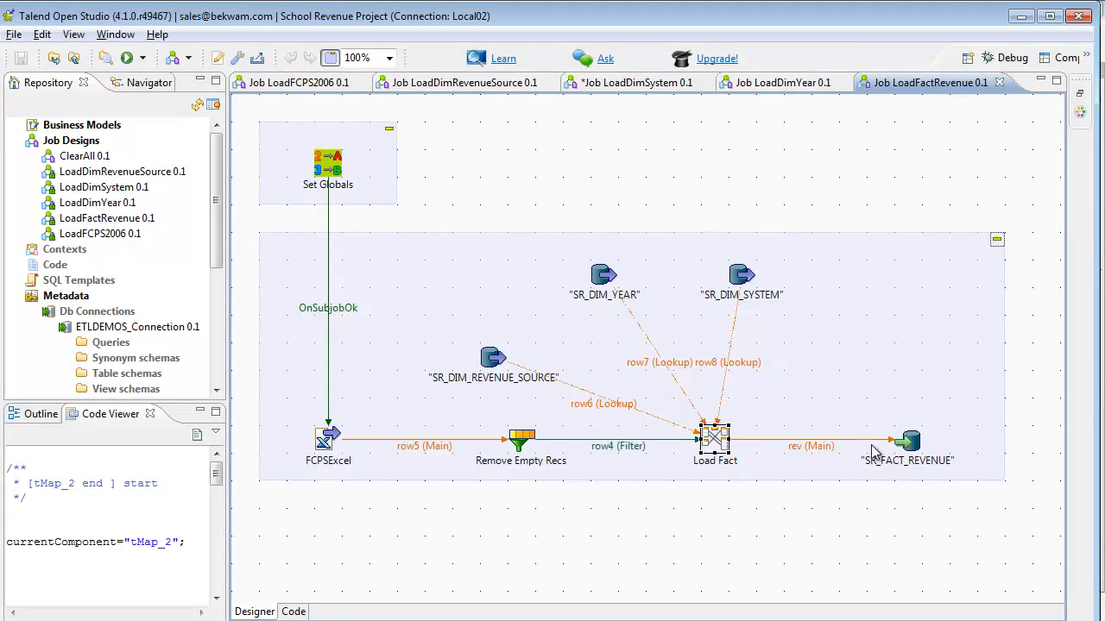
Select SR_FACT_REVENUE to view its MySQL insert settings.
left_click(904, 440)
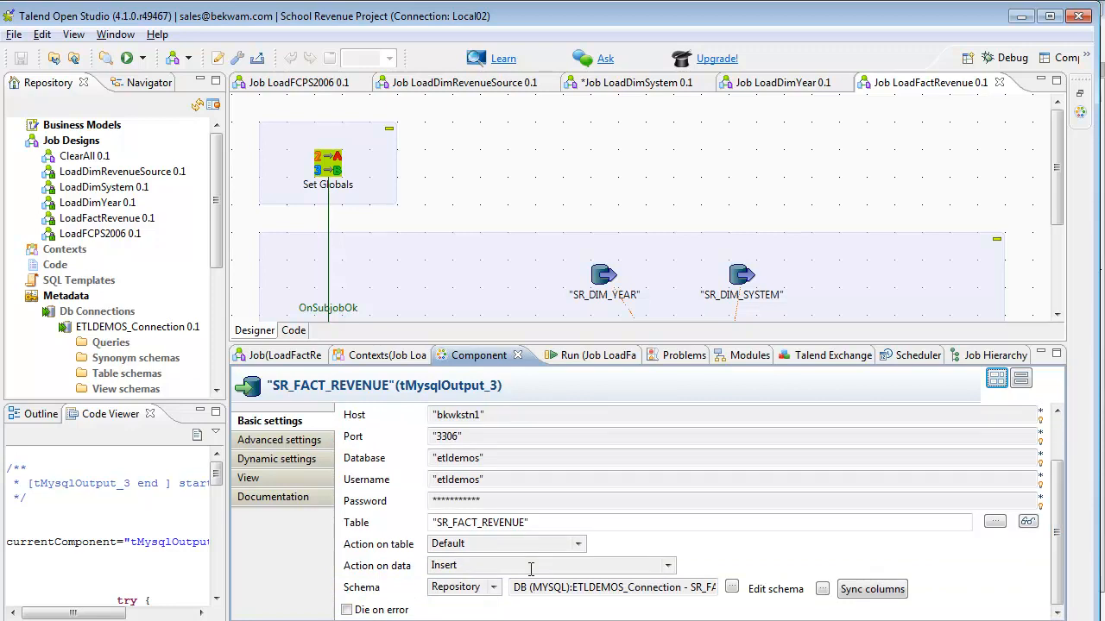
mouse_move(517, 566)
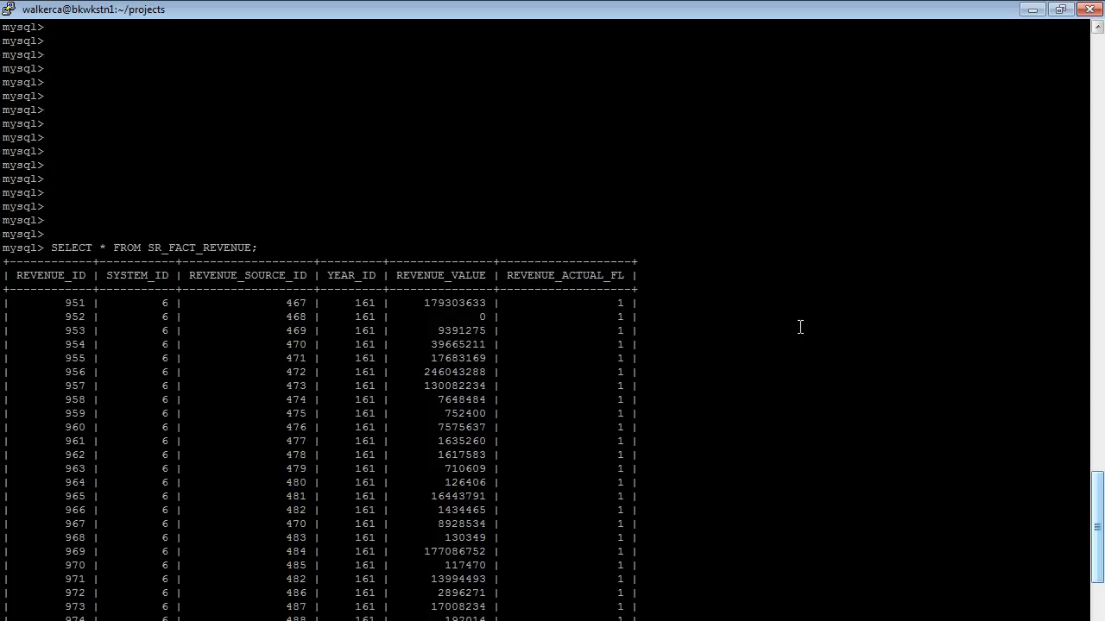
scroll("down", 3)
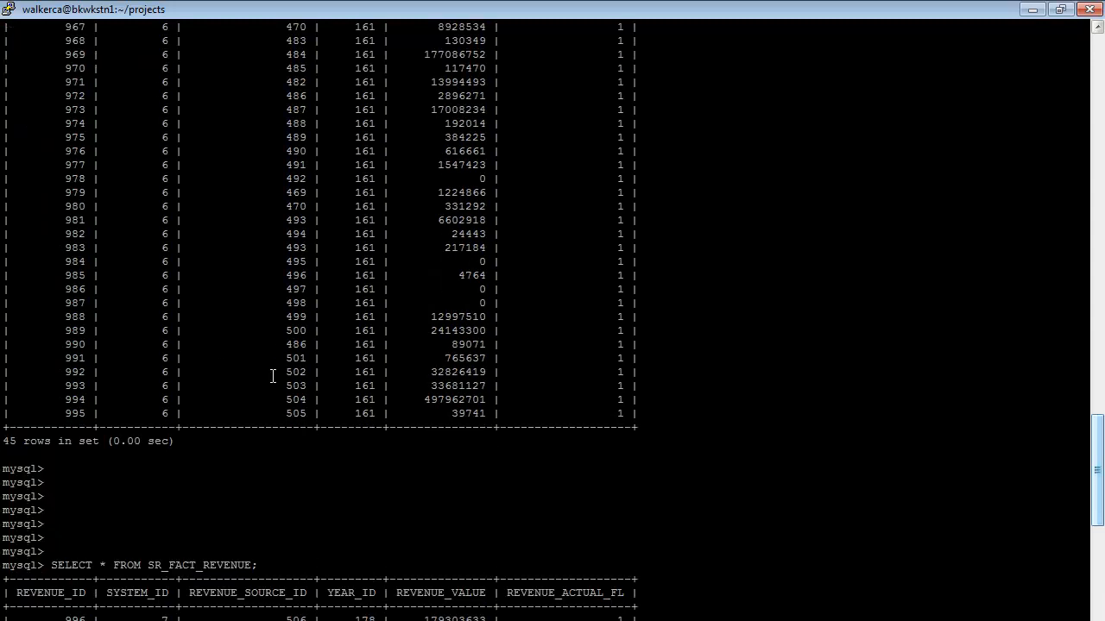
mouse_move(319, 420)
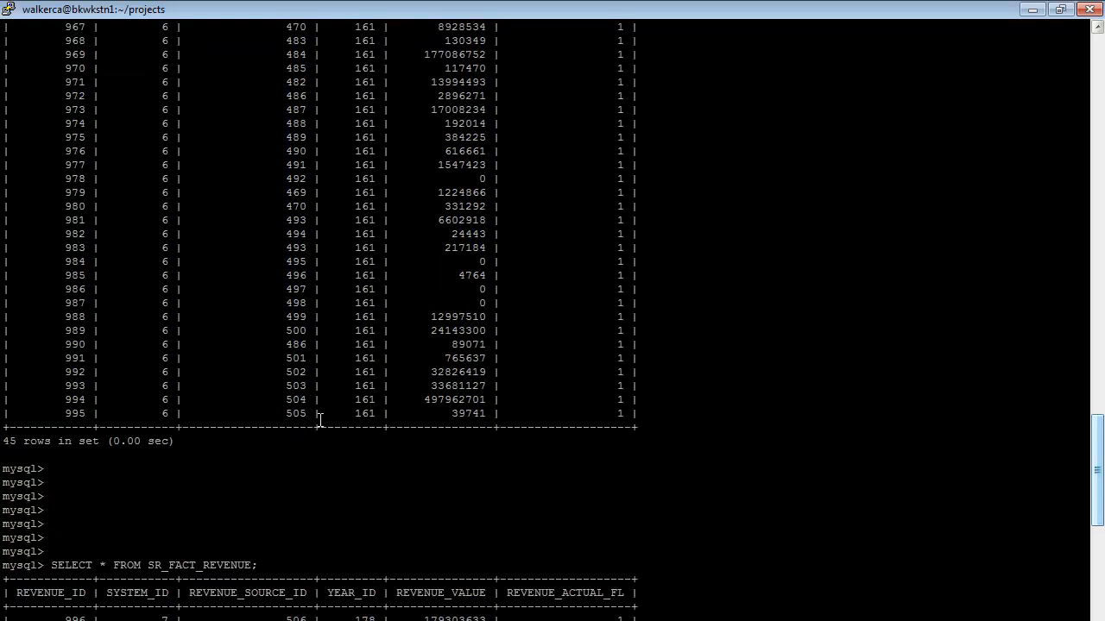
scroll("down", 3)
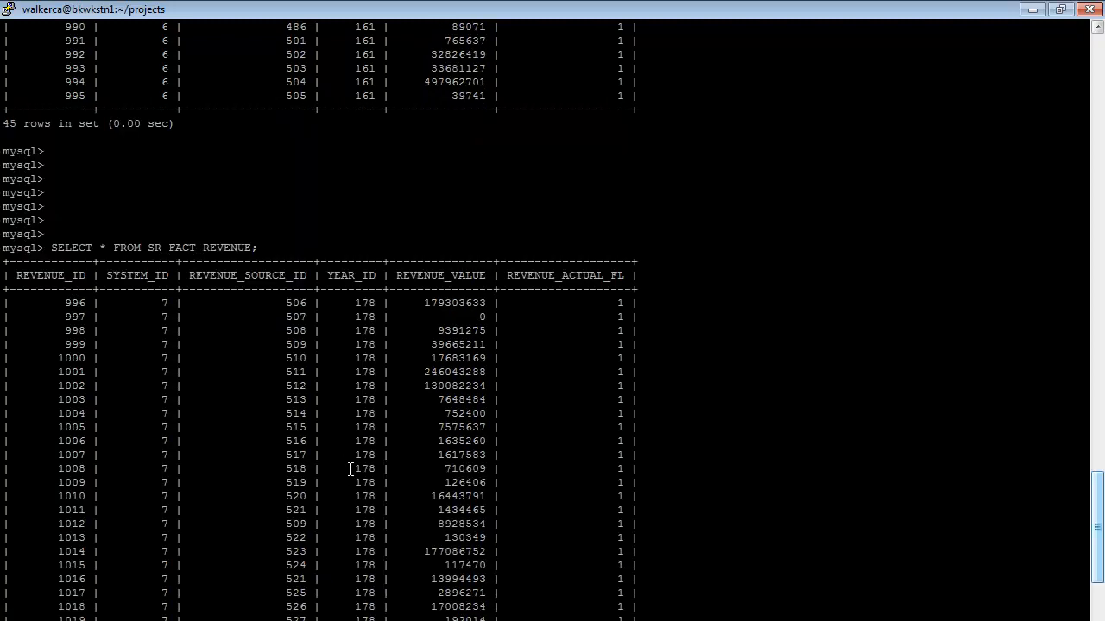
scroll("down", 3)
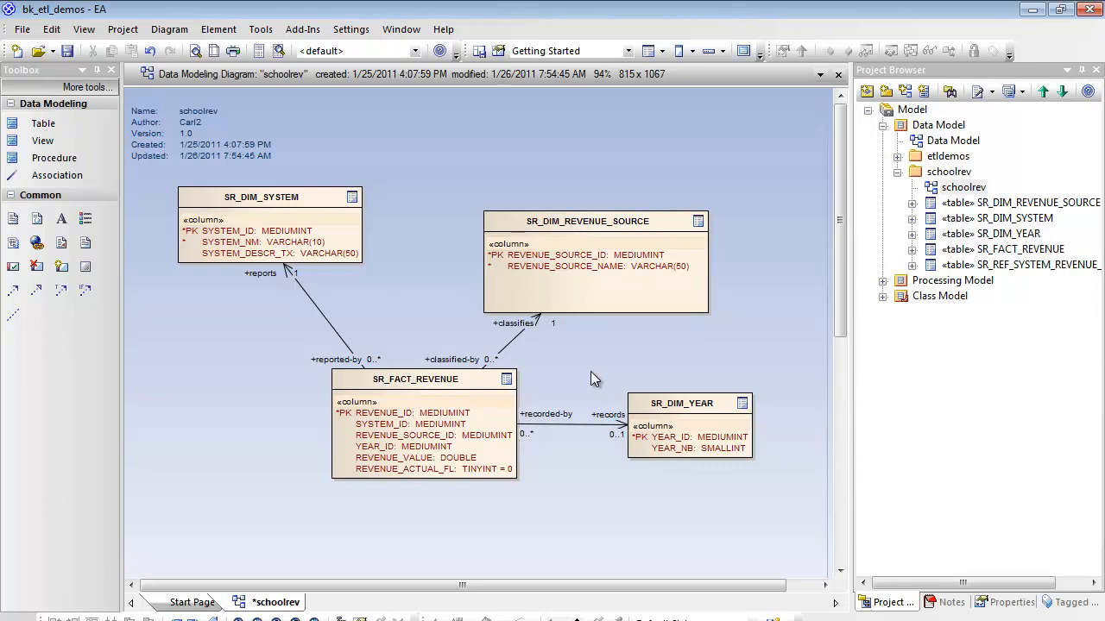
mouse_move(542, 369)
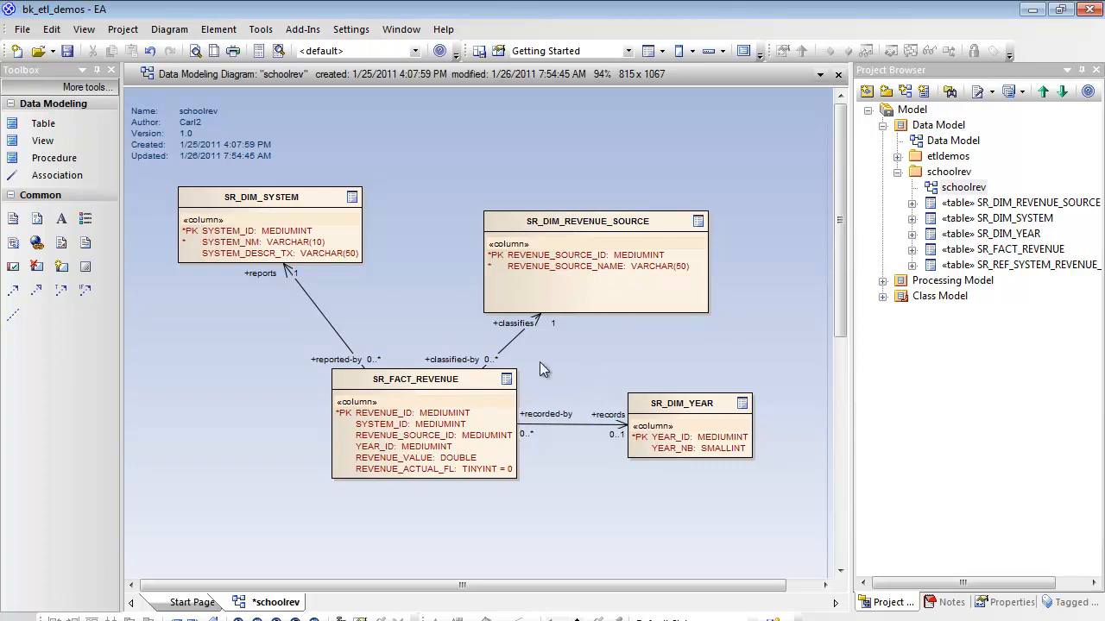
mouse_move(597, 351)
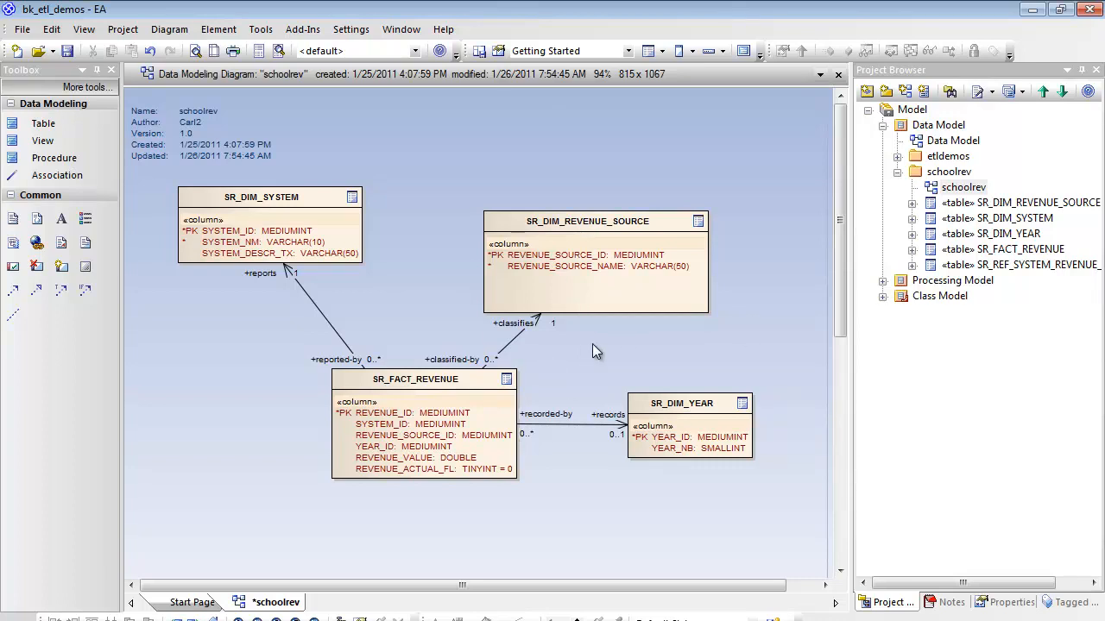